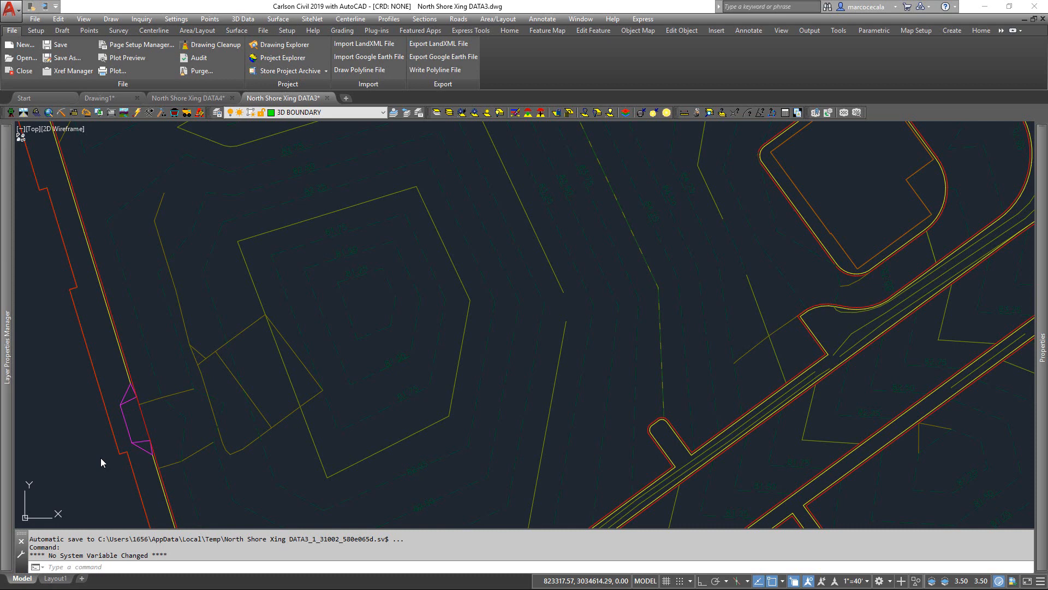
mouse_move(180, 452)
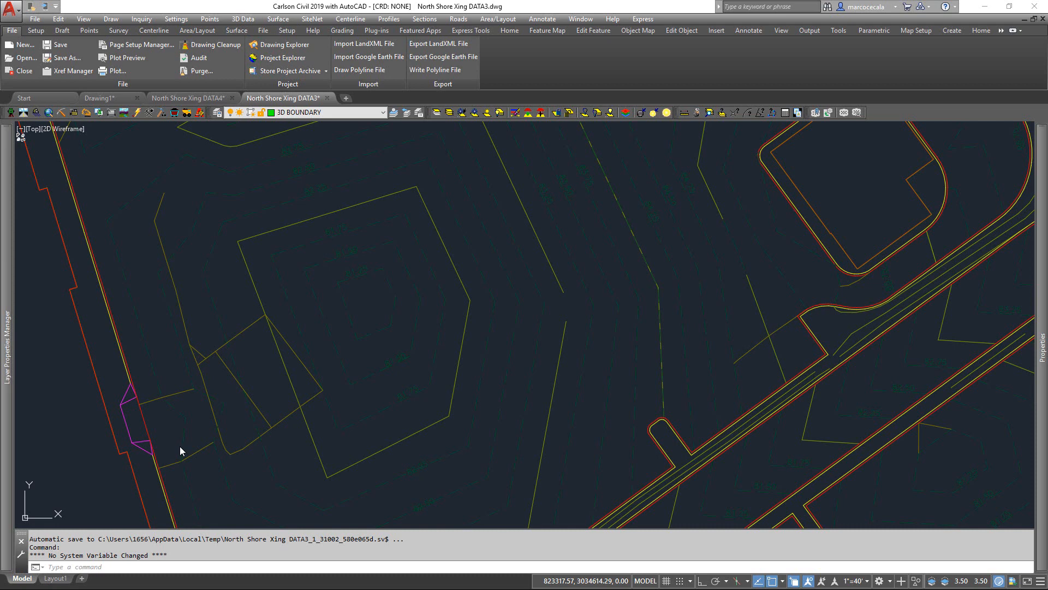
mouse_move(397, 345)
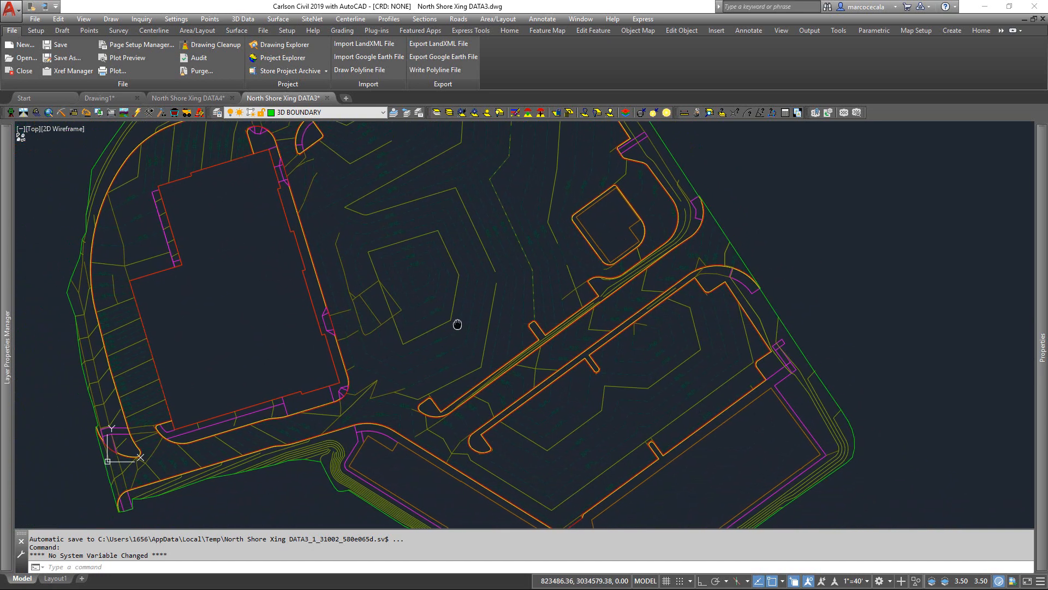
mouse_move(458, 324)
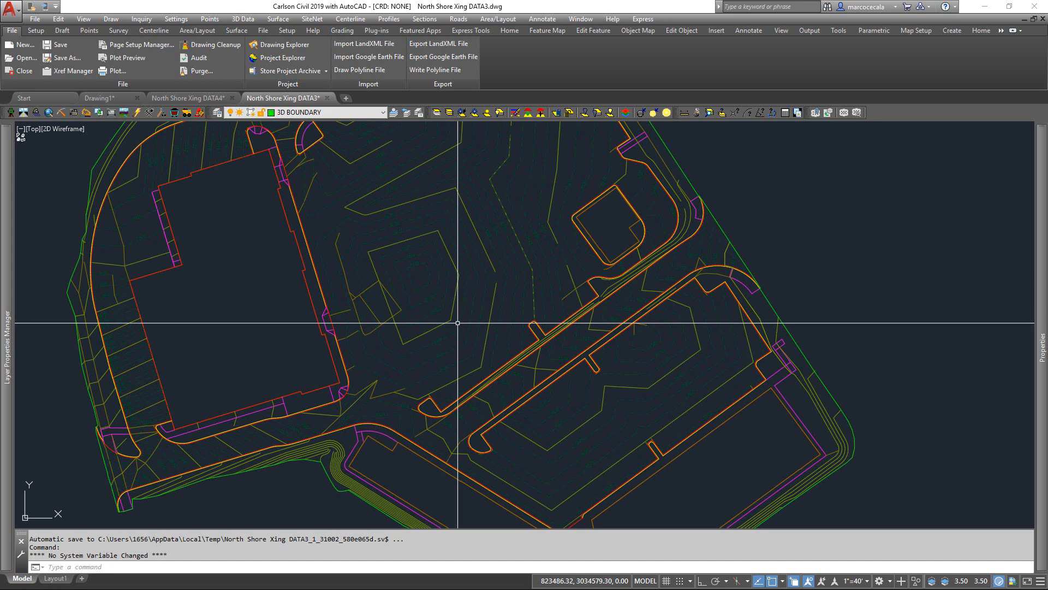
mouse_move(462, 268)
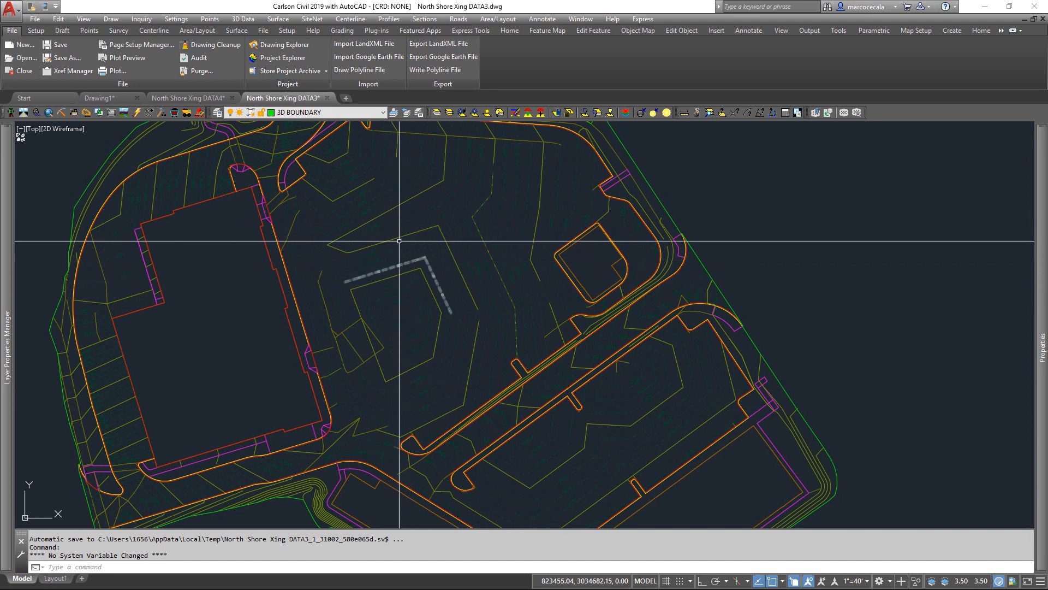
Restore the DATA2 layer state with LMAN so every layer, including construction notes, displays.
click(277, 18)
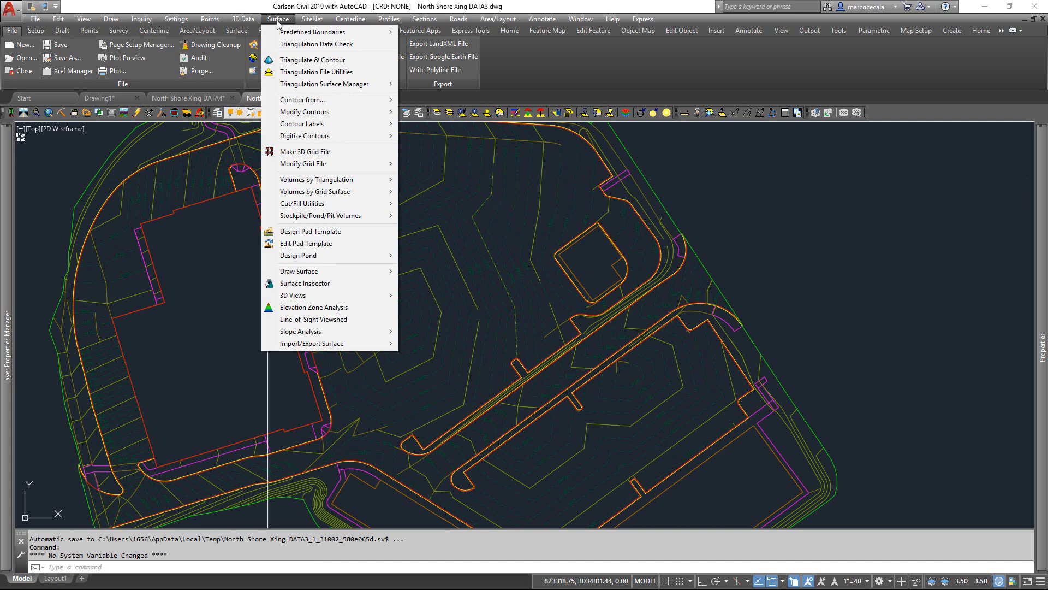
mouse_move(809, 247)
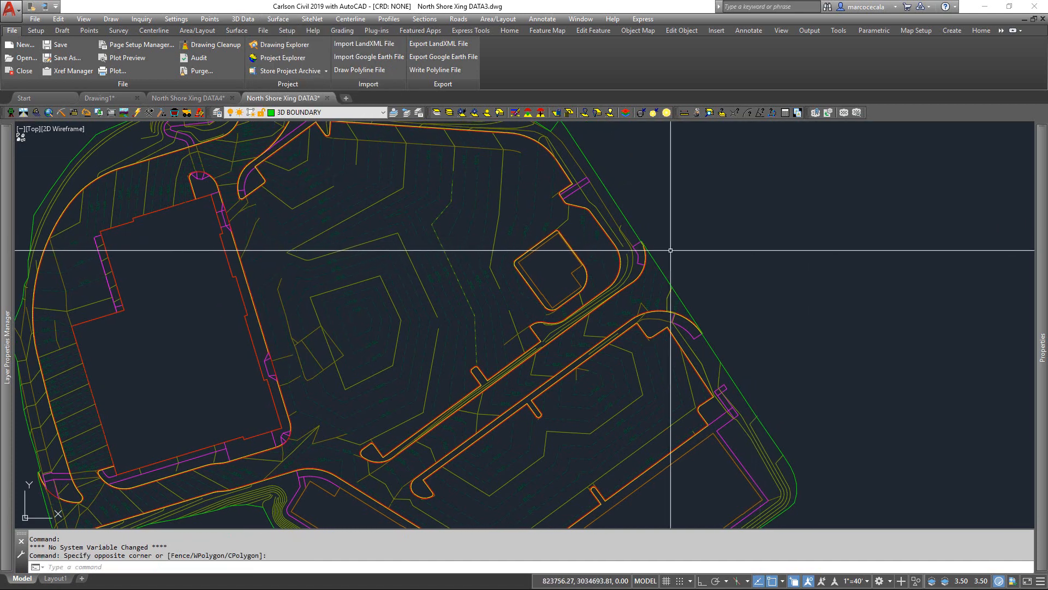
scroll(down, 3)
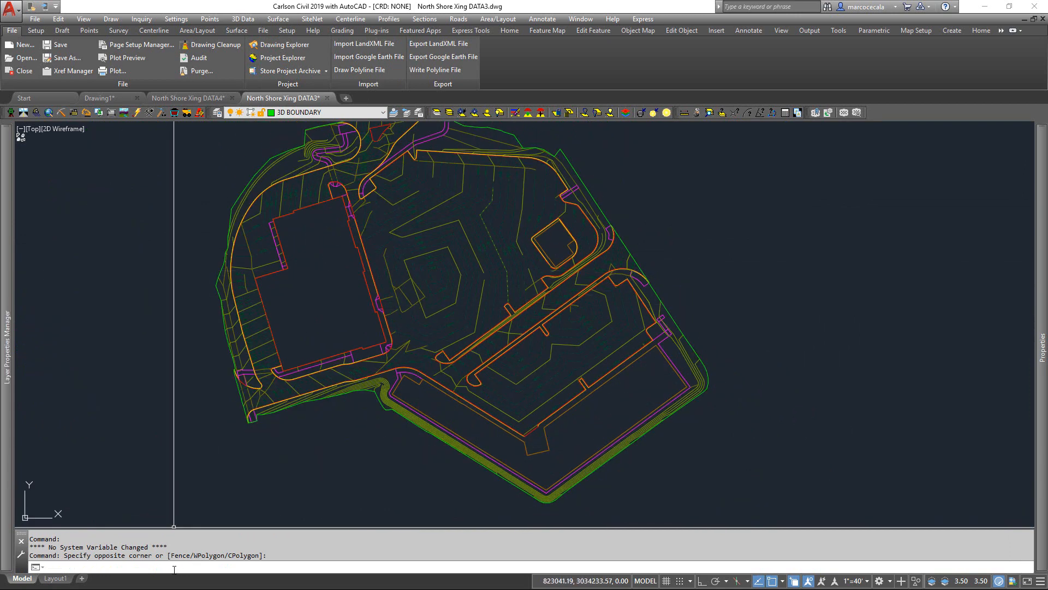
text(L)
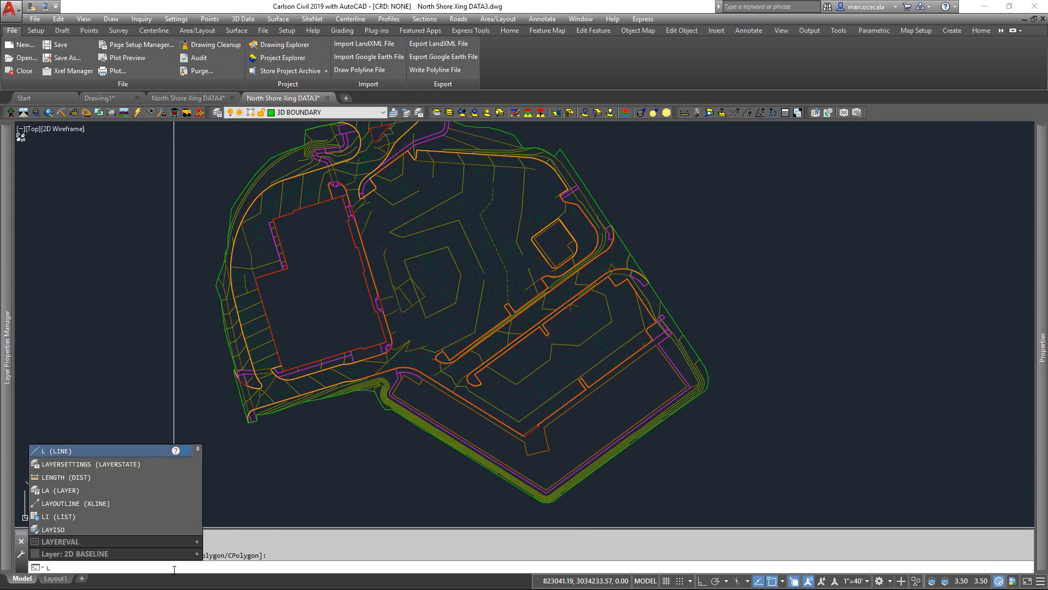
text(MAN)
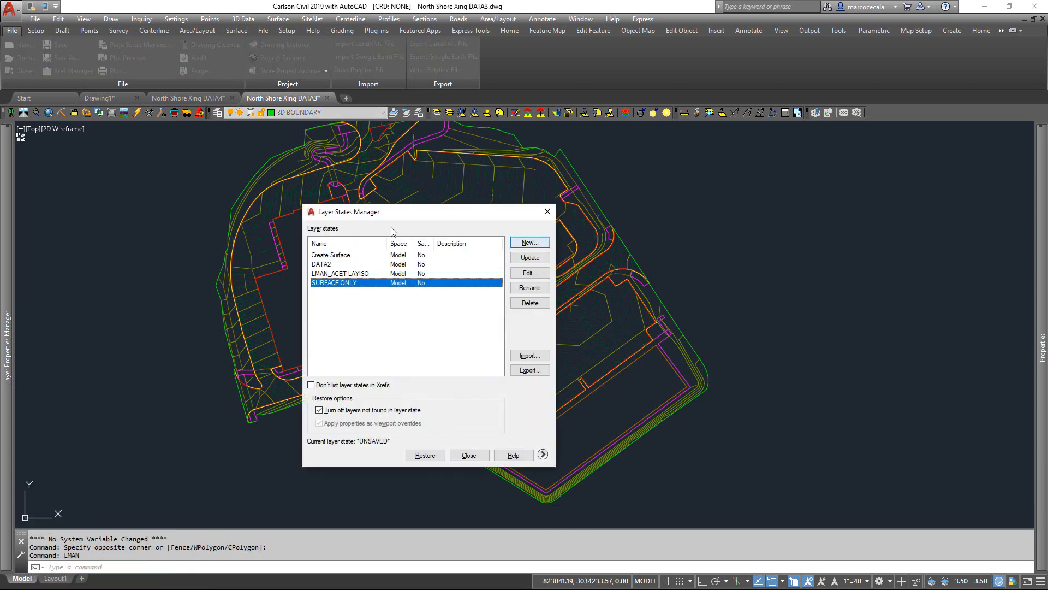
mouse_move(329, 270)
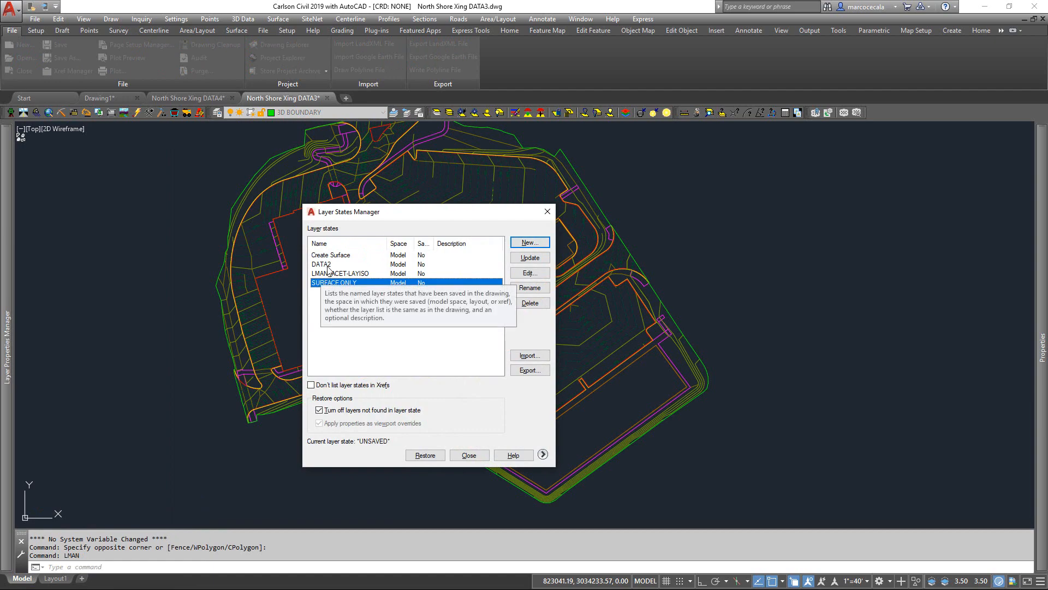
click(322, 263)
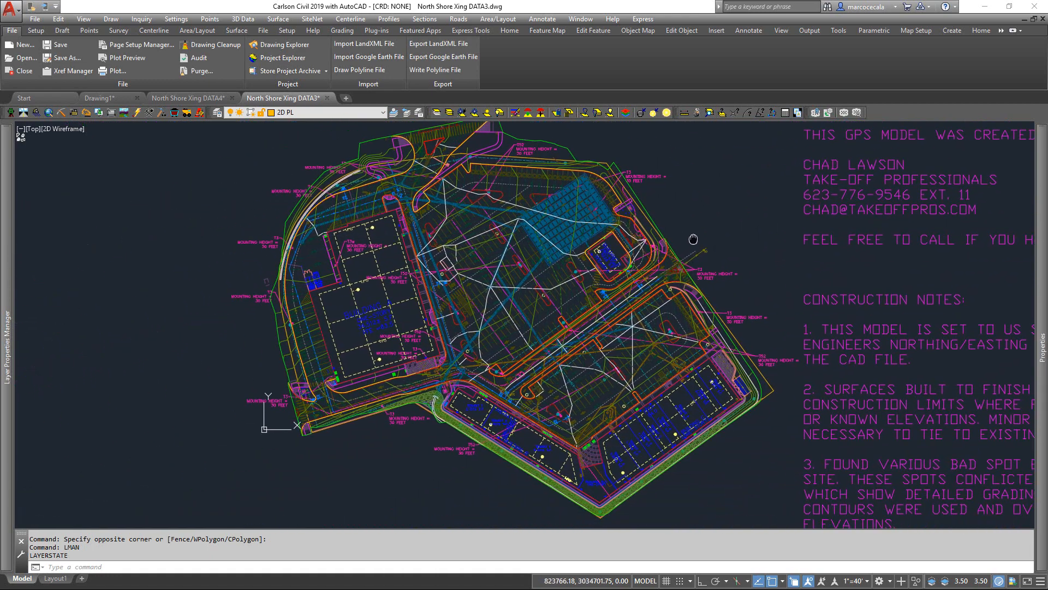
scroll(up, 3)
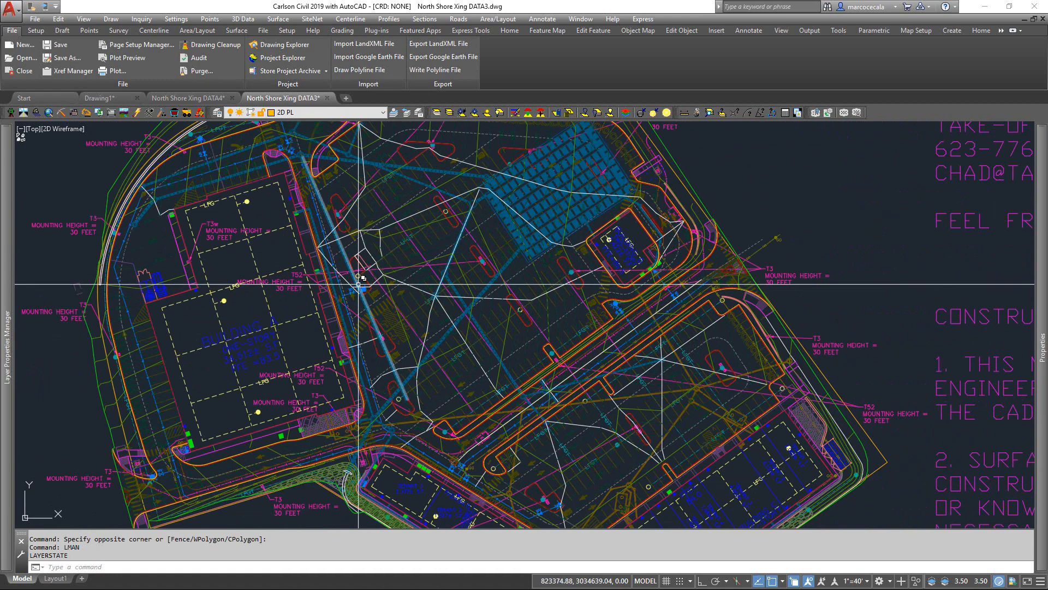
scroll(up, 3)
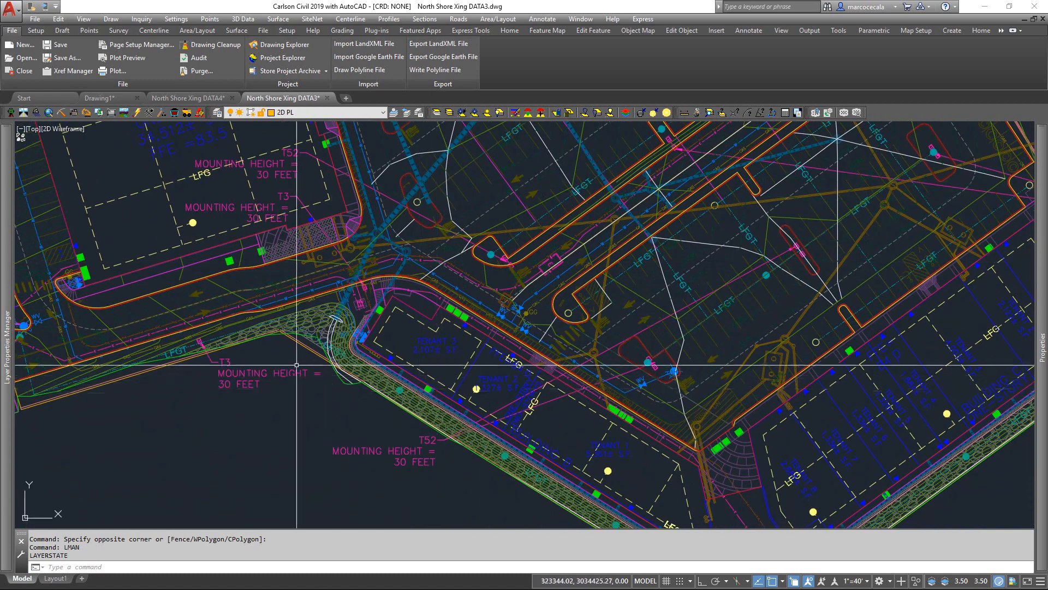
mouse_move(380, 361)
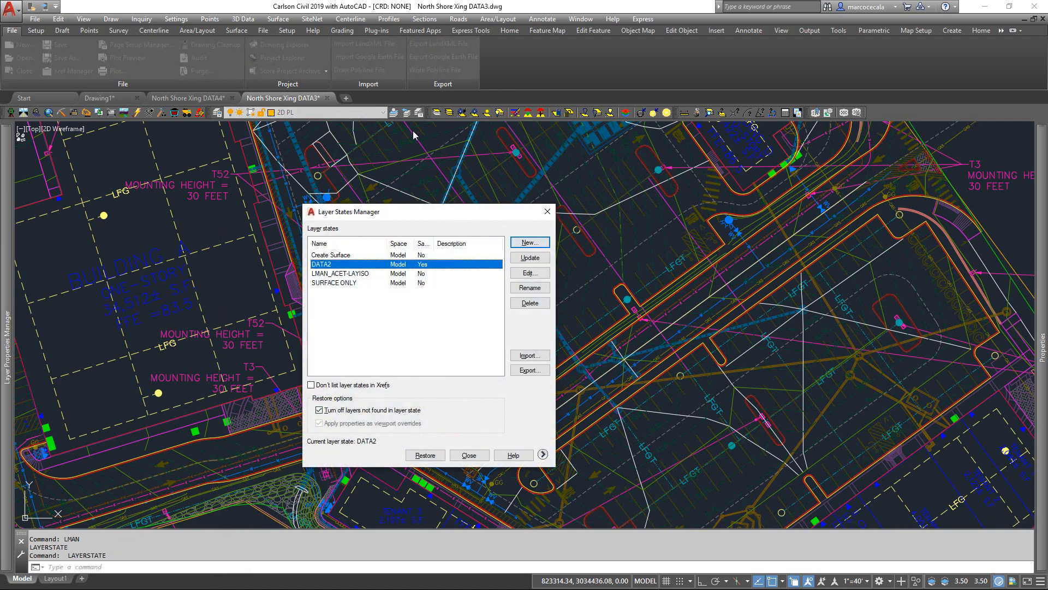
Restore the SURFACE ONLY layer state and start Surface > Triangulate & Contour.
click(334, 282)
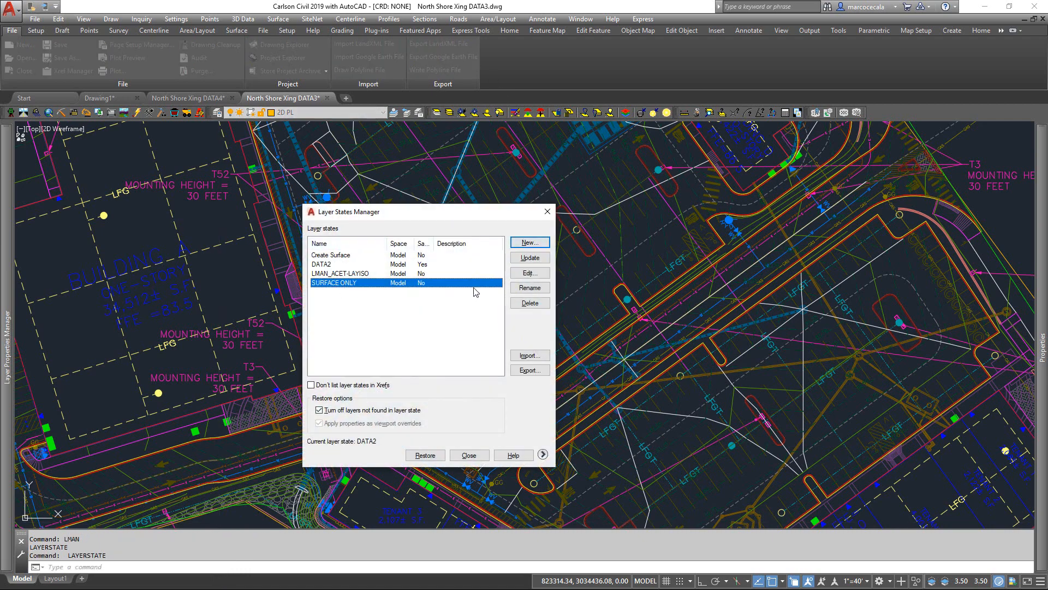
click(425, 455)
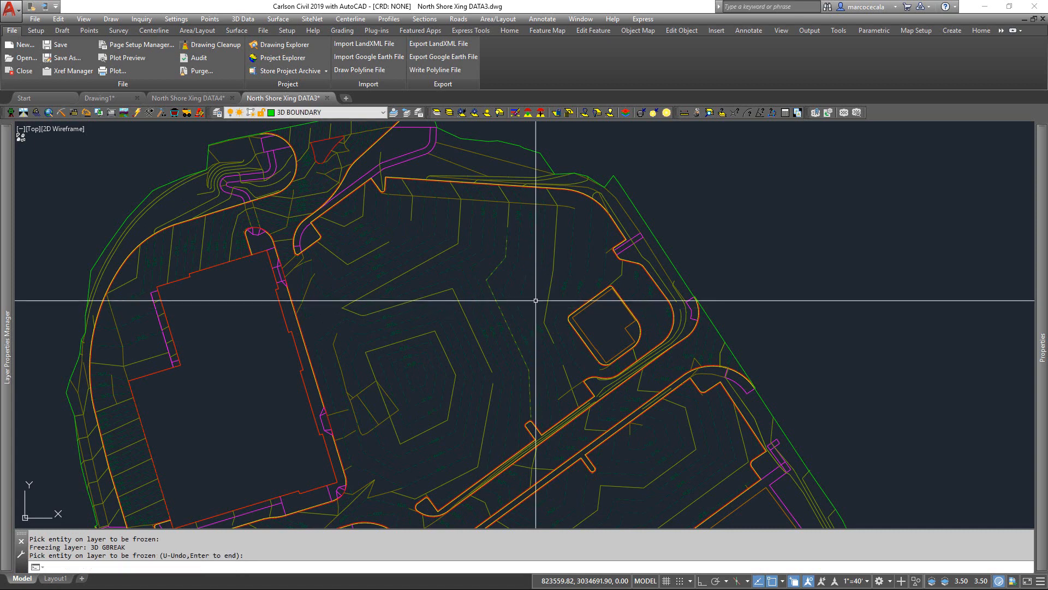
click(278, 18)
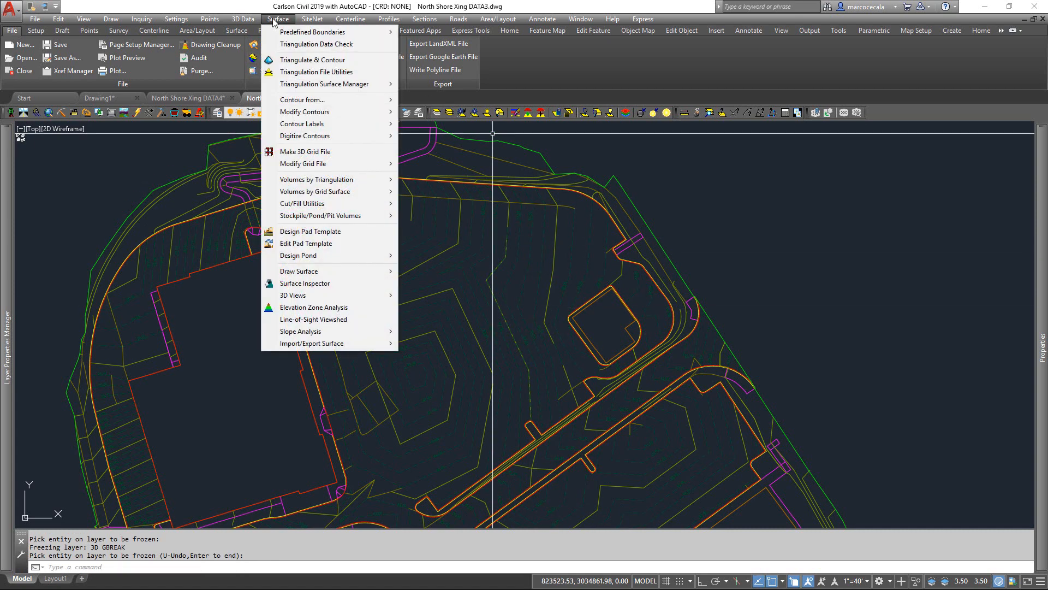
click(313, 60)
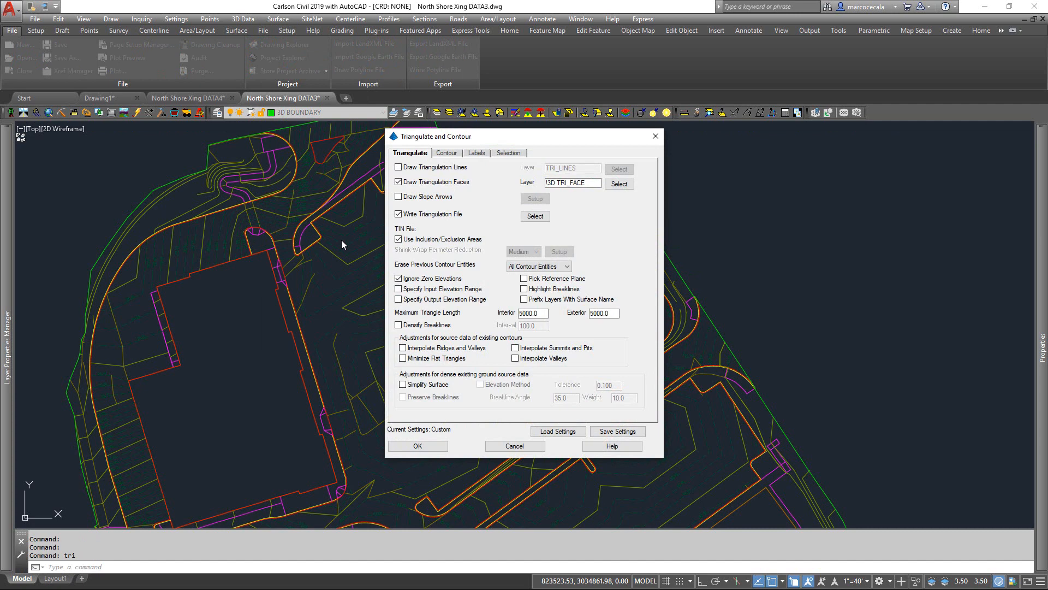
mouse_move(512, 224)
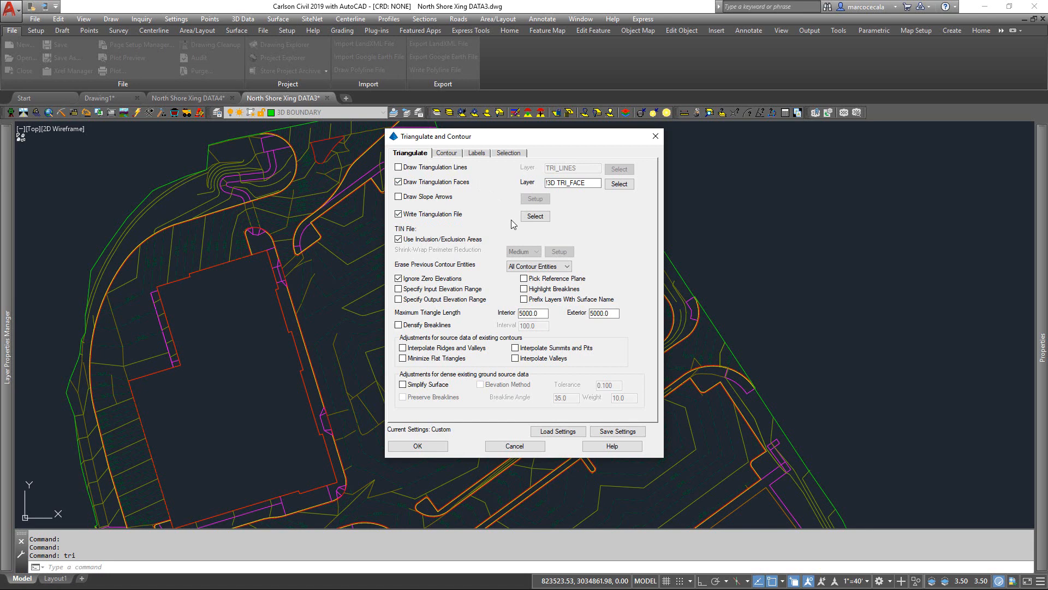
mouse_move(547, 256)
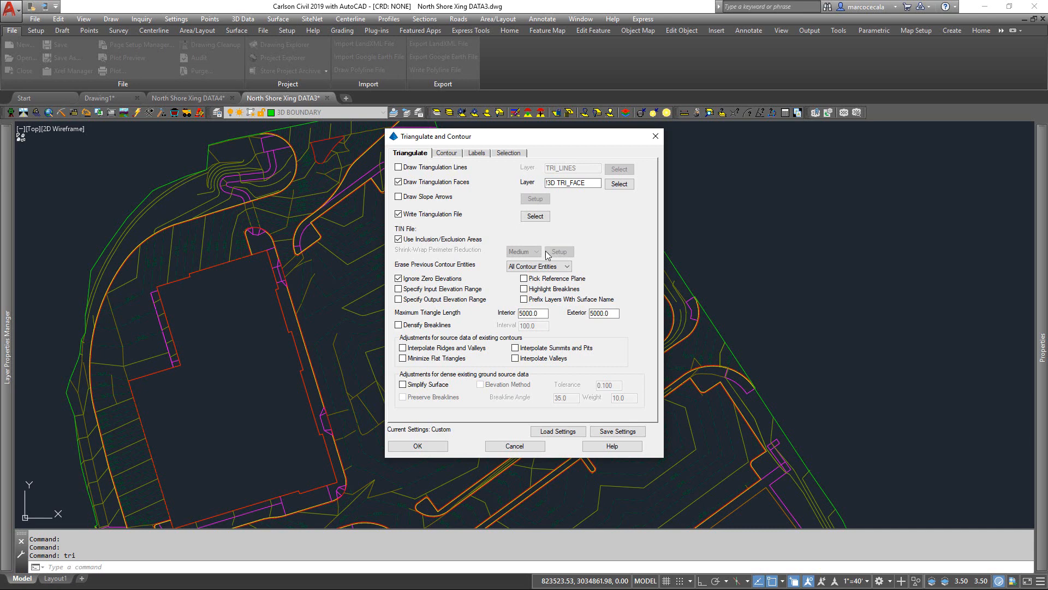
mouse_move(500, 187)
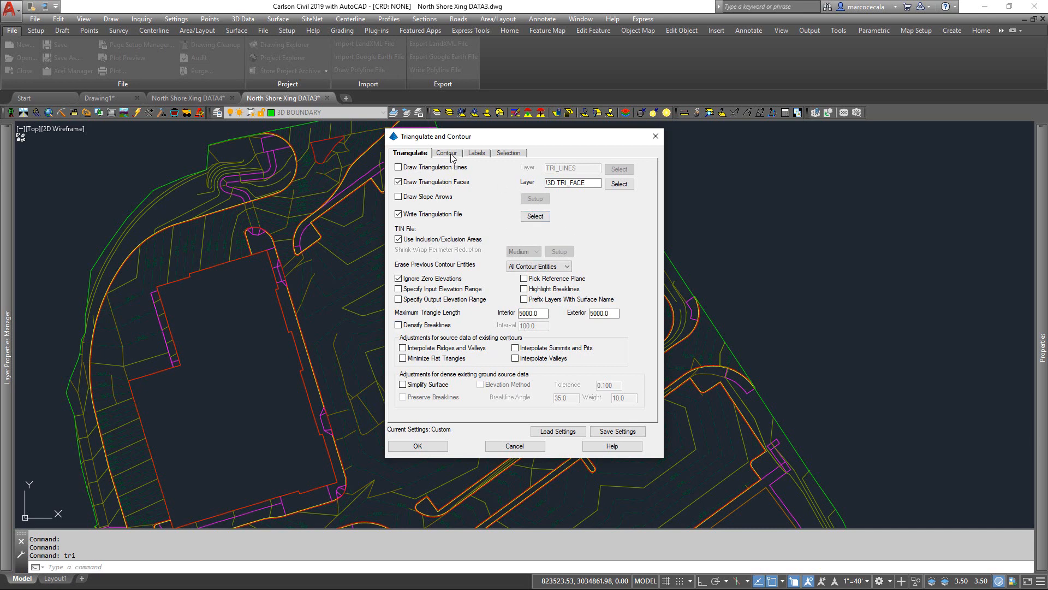
mouse_move(471, 298)
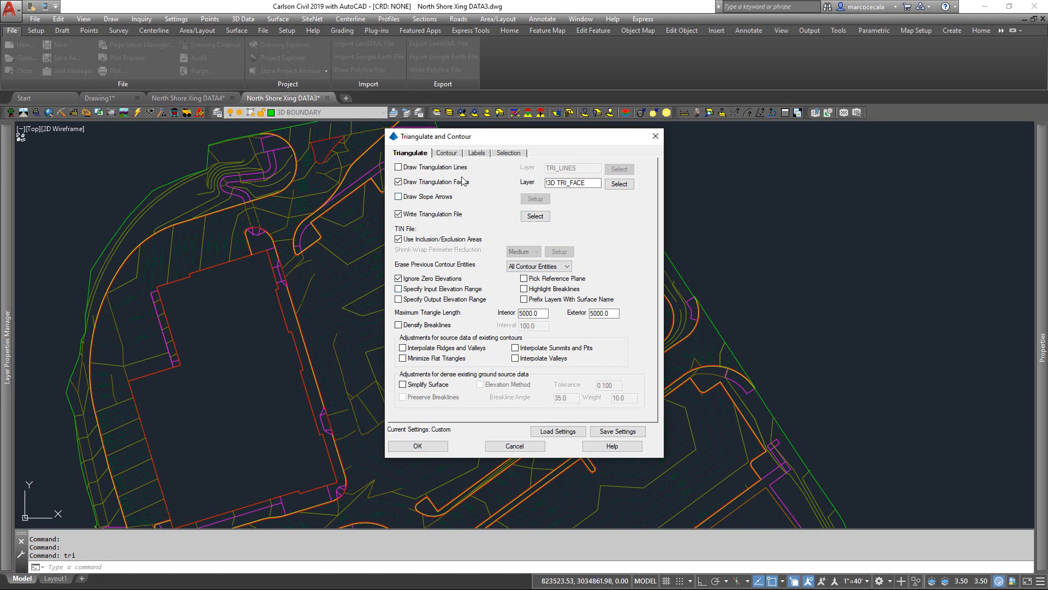
mouse_move(535, 192)
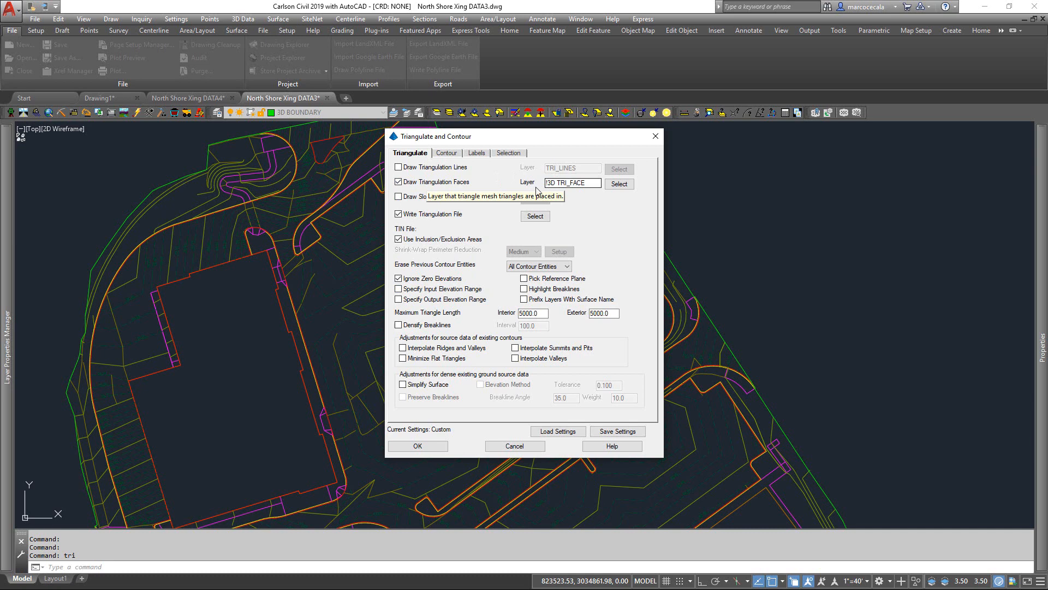
Set the triangulation output file to Surface 2.tin, replacing the existing file.
click(535, 216)
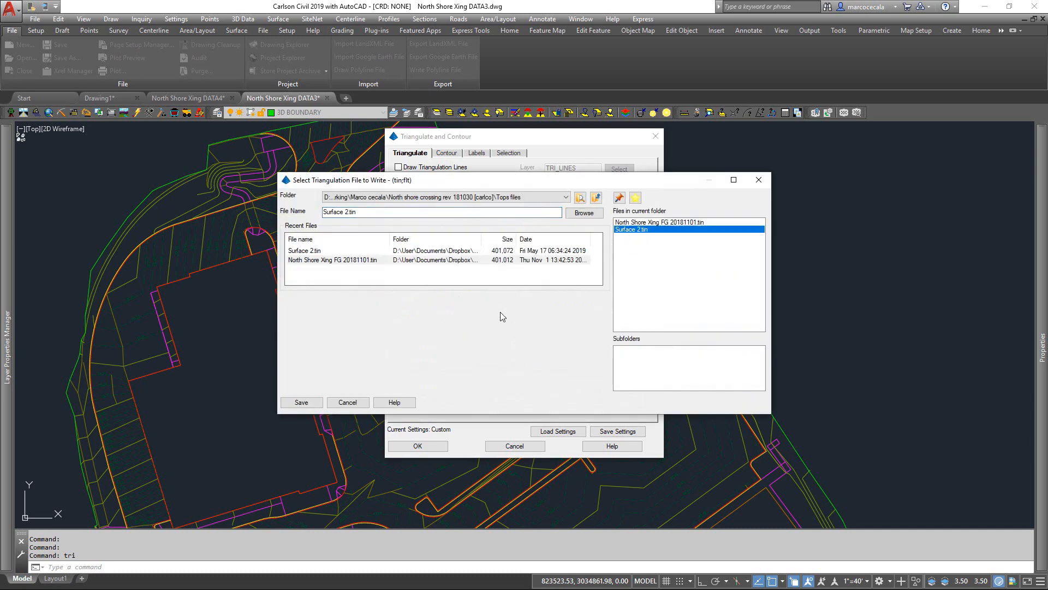
click(301, 402)
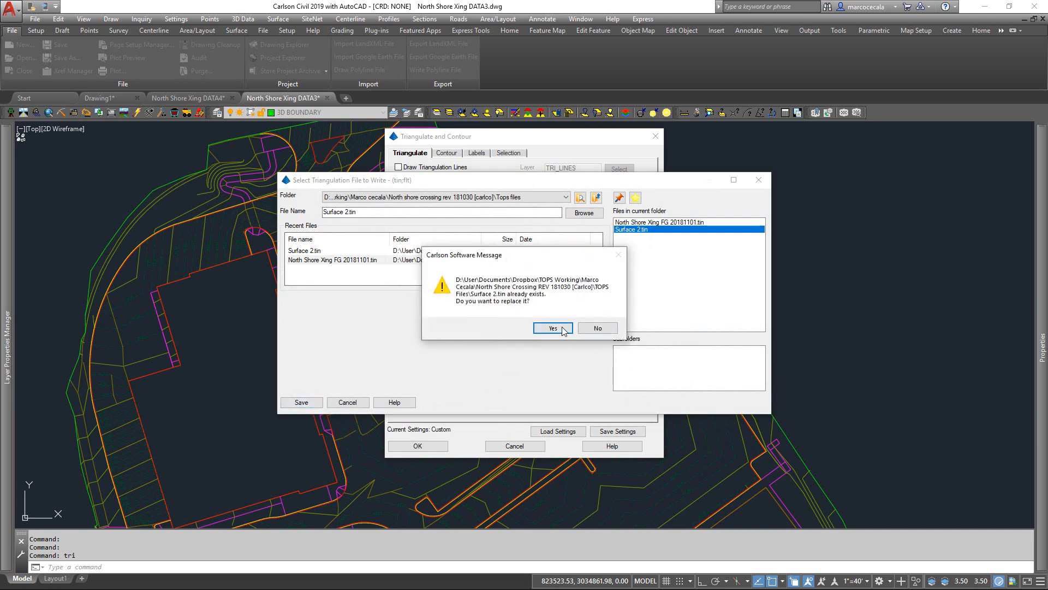
click(551, 327)
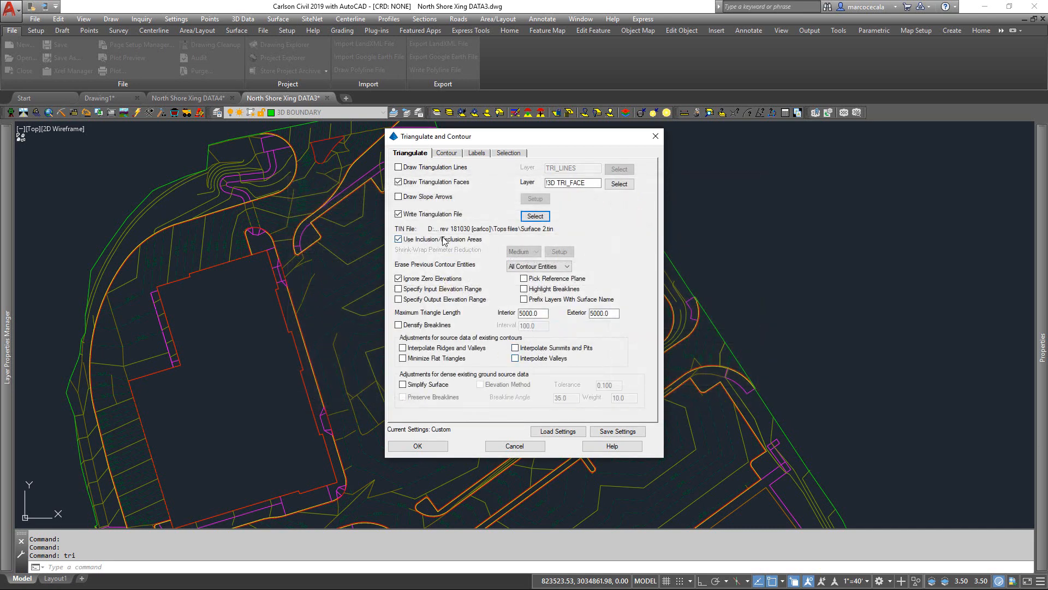
Enable Use Inclusion/Exclusion Areas and leave Densify Breaklines turned off.
click(400, 239)
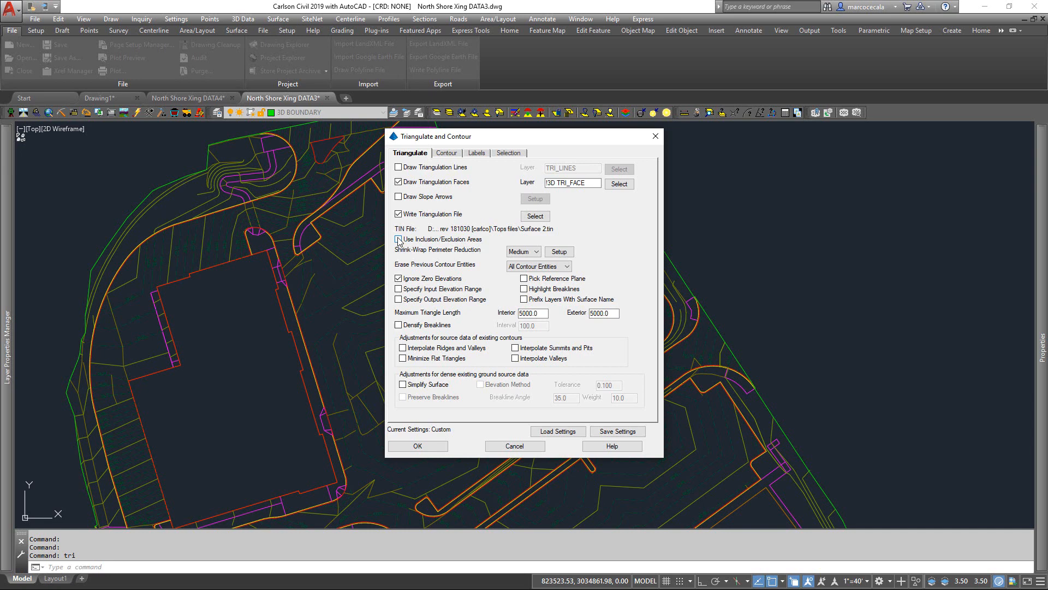
click(399, 240)
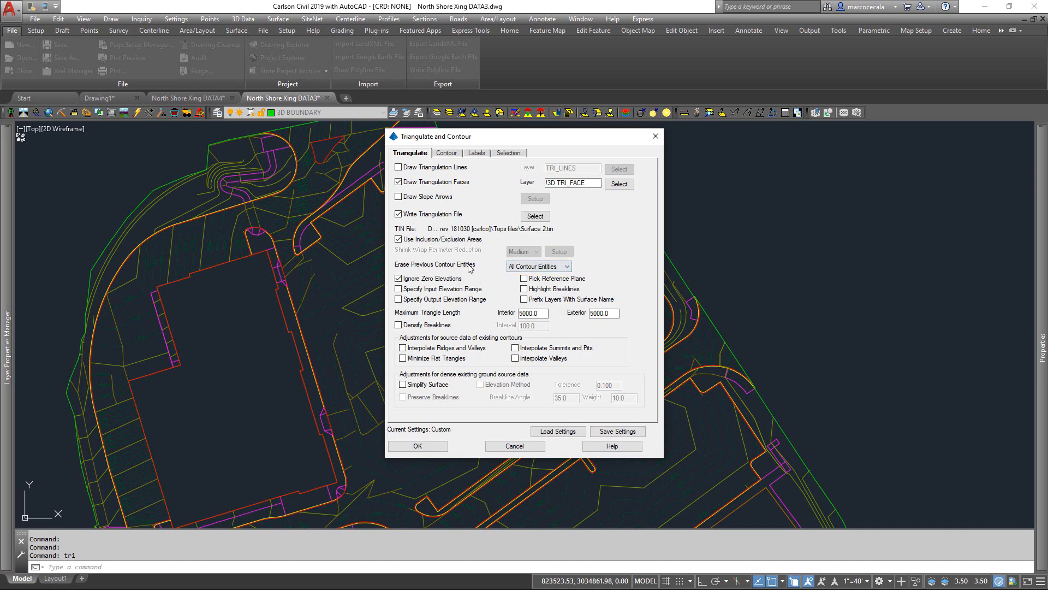
click(565, 266)
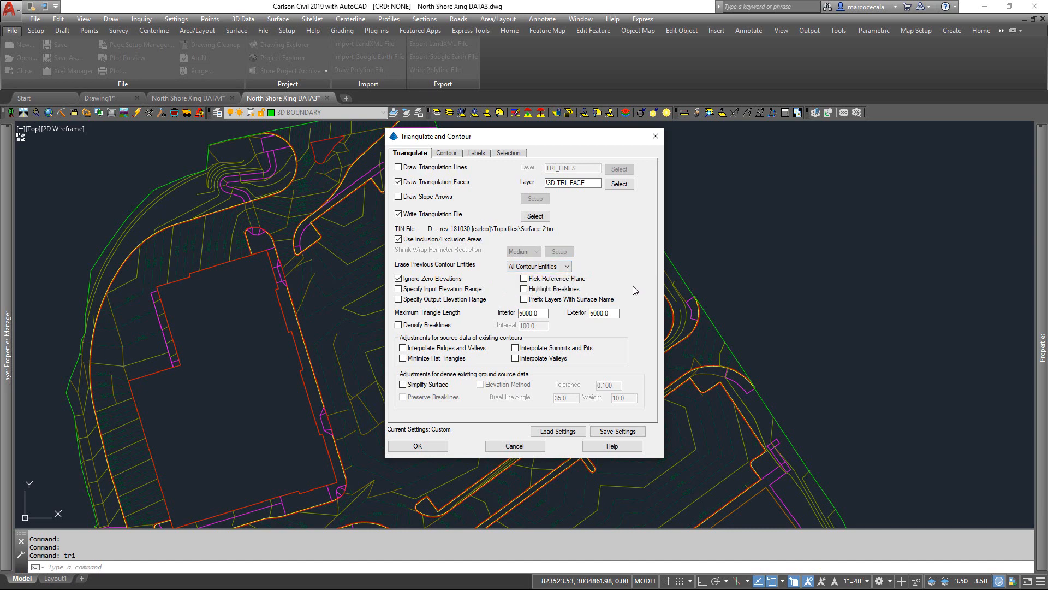
mouse_move(488, 314)
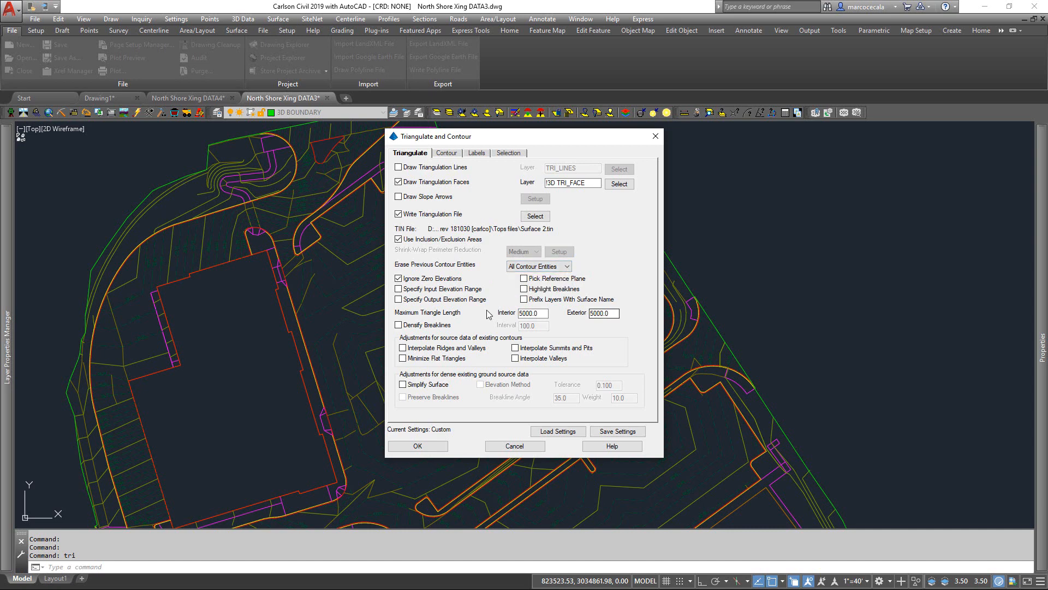
mouse_move(531, 312)
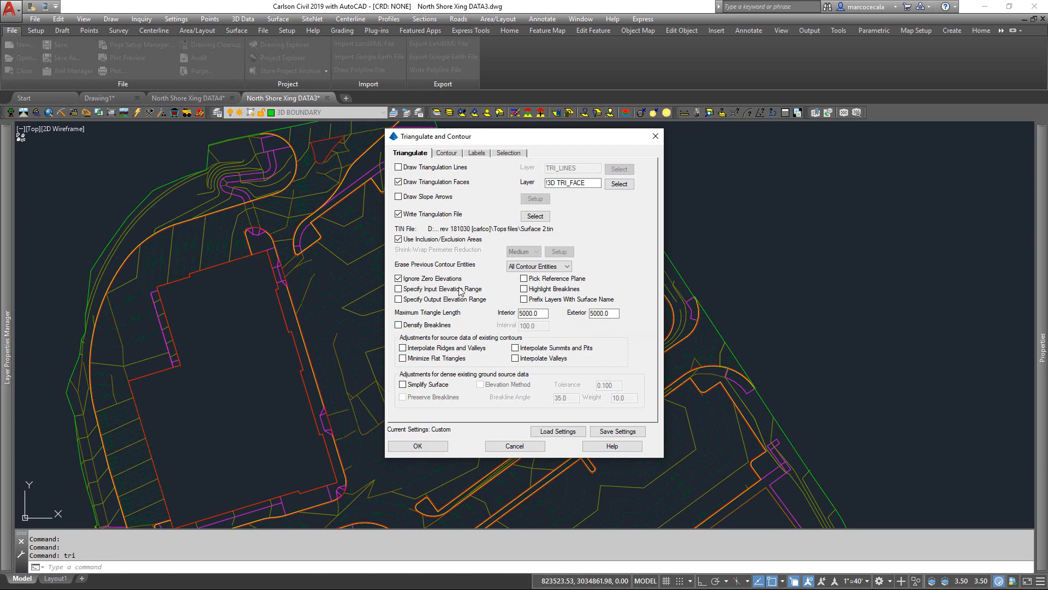
mouse_move(398, 337)
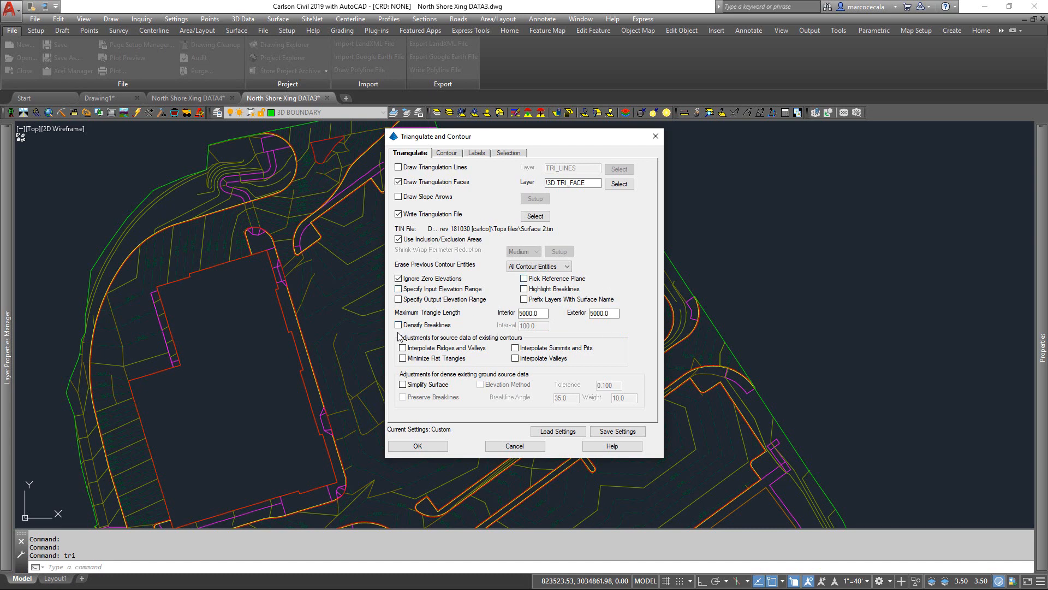
click(399, 324)
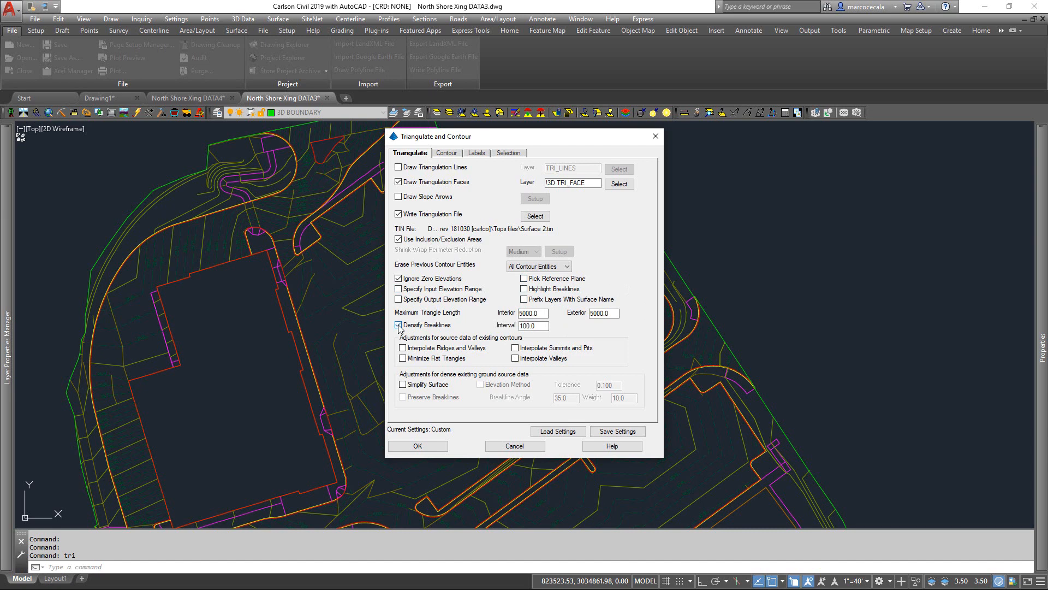
click(399, 324)
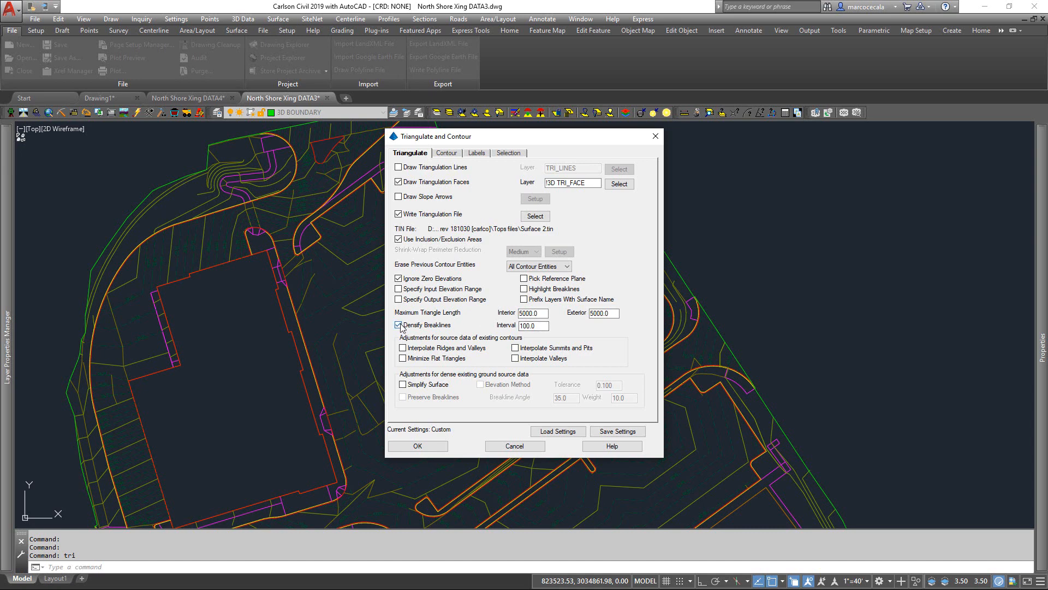
click(399, 325)
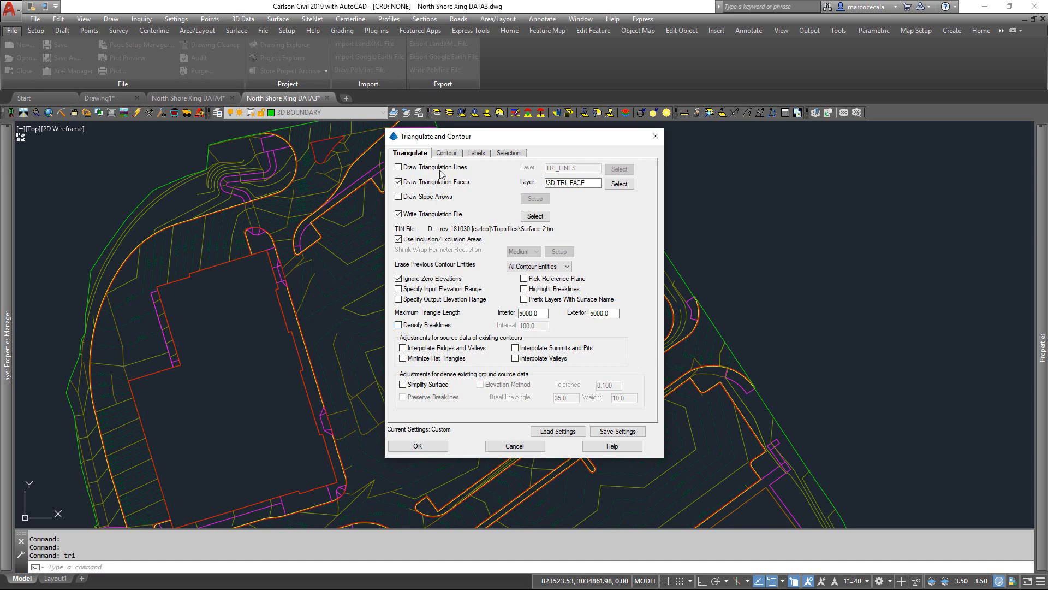
Review the Contour, Contour Labels and entity Selection settings.
click(446, 152)
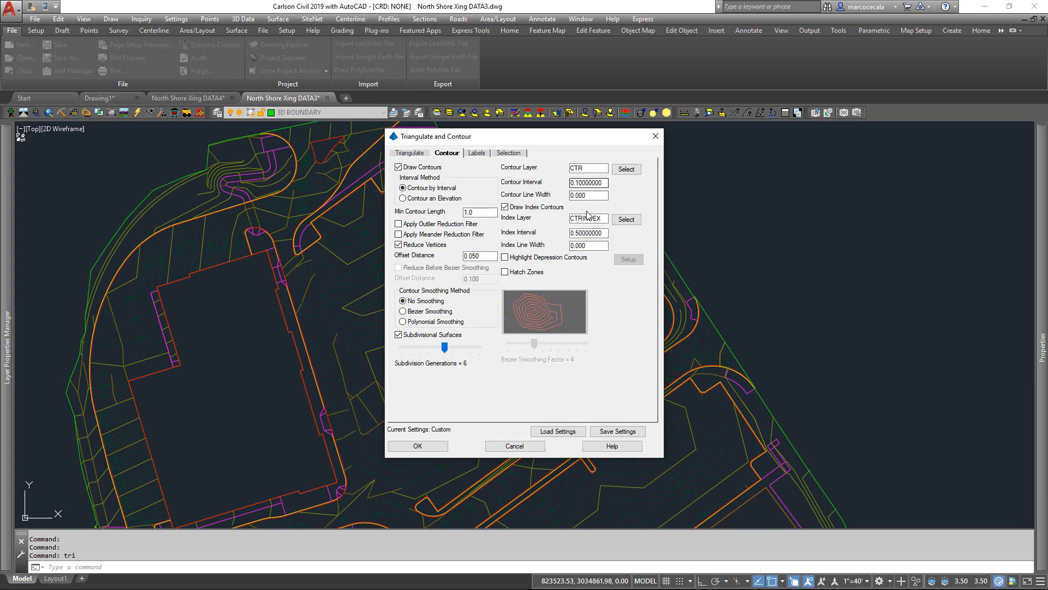
click(587, 232)
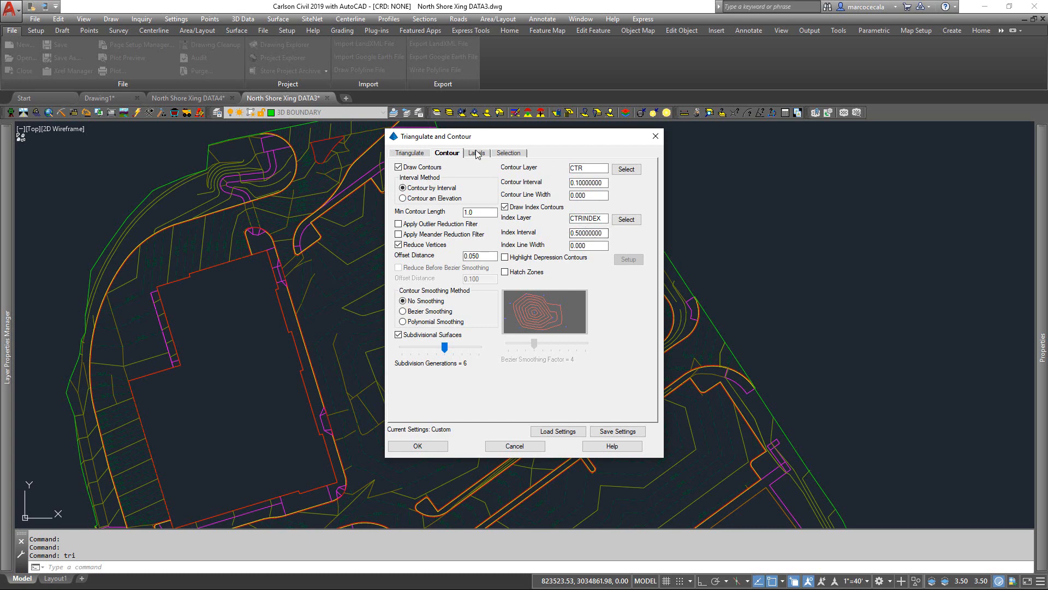
click(476, 152)
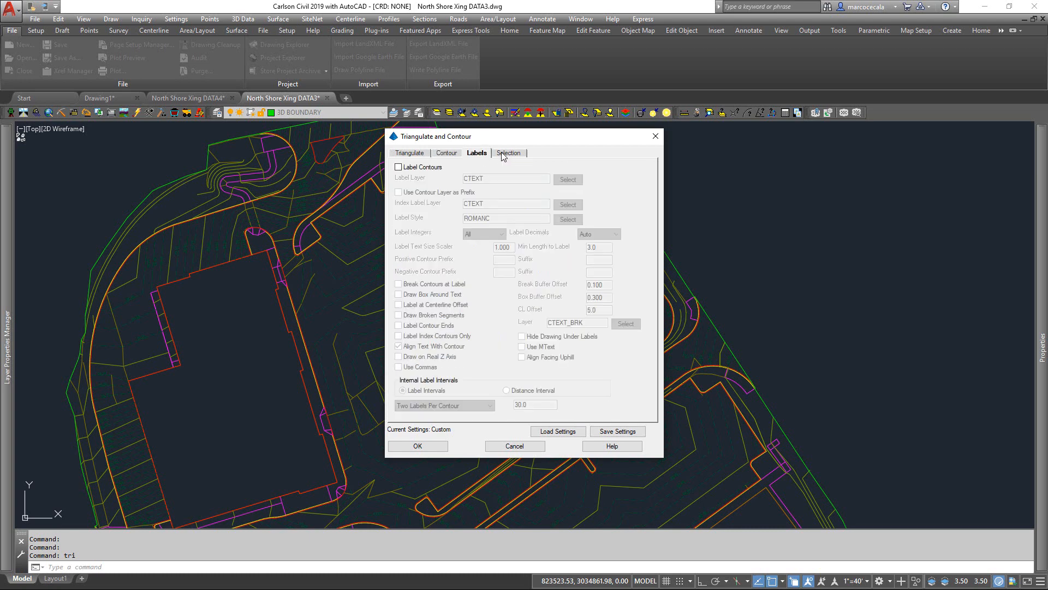
click(509, 152)
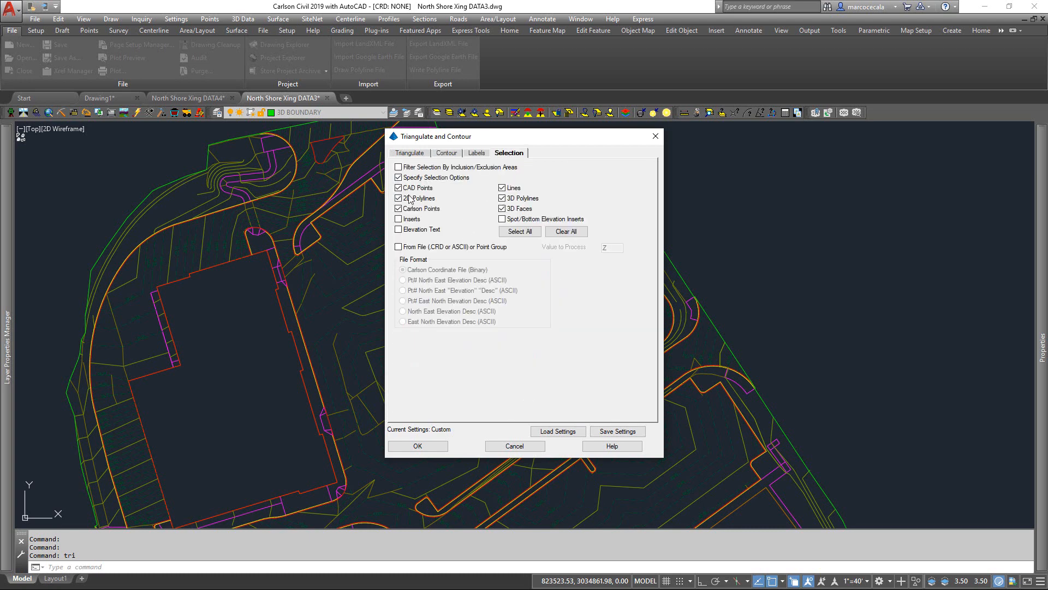
mouse_move(470, 202)
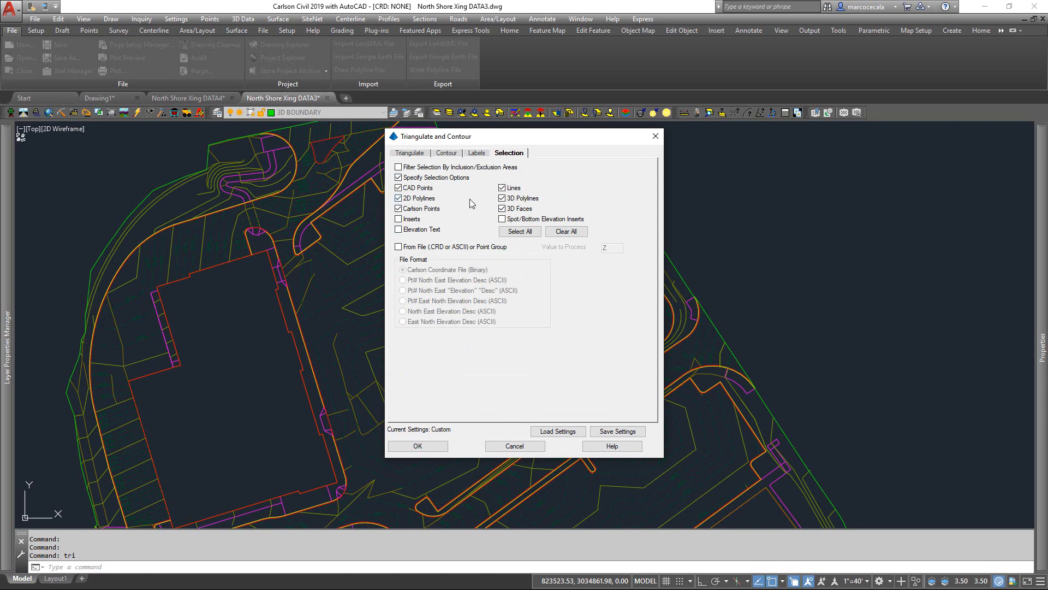
mouse_move(455, 226)
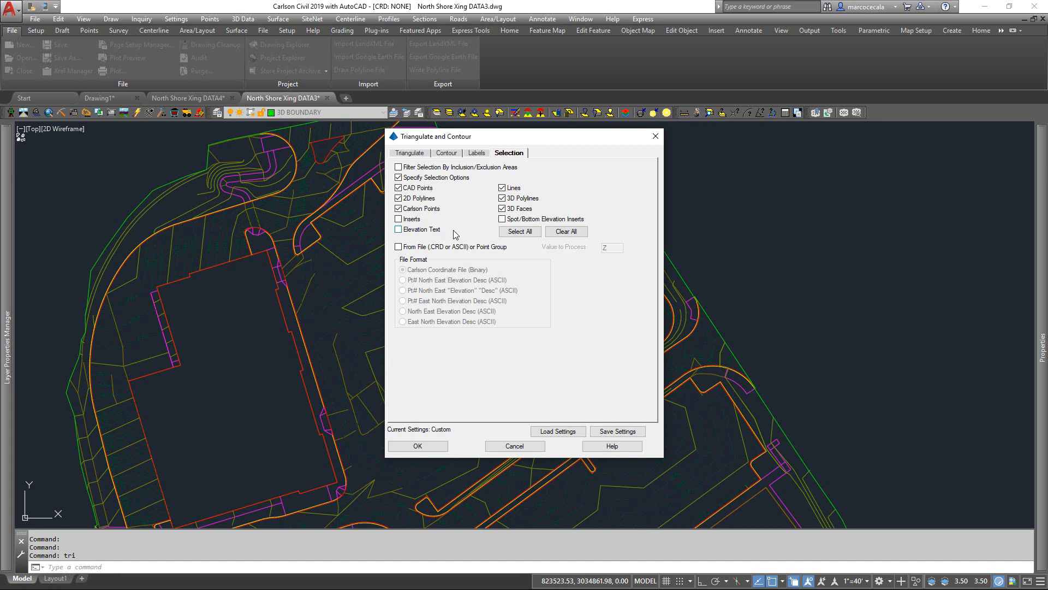
mouse_move(405, 261)
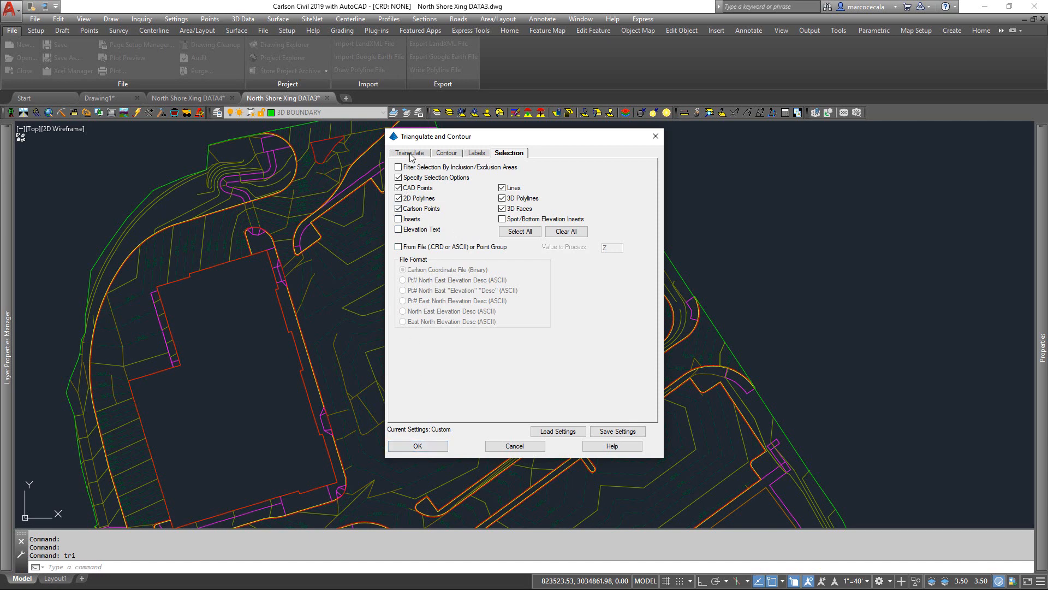
Triangulate the surface inside the picked perimeter polyline, overwriting the existing TIN file.
click(411, 152)
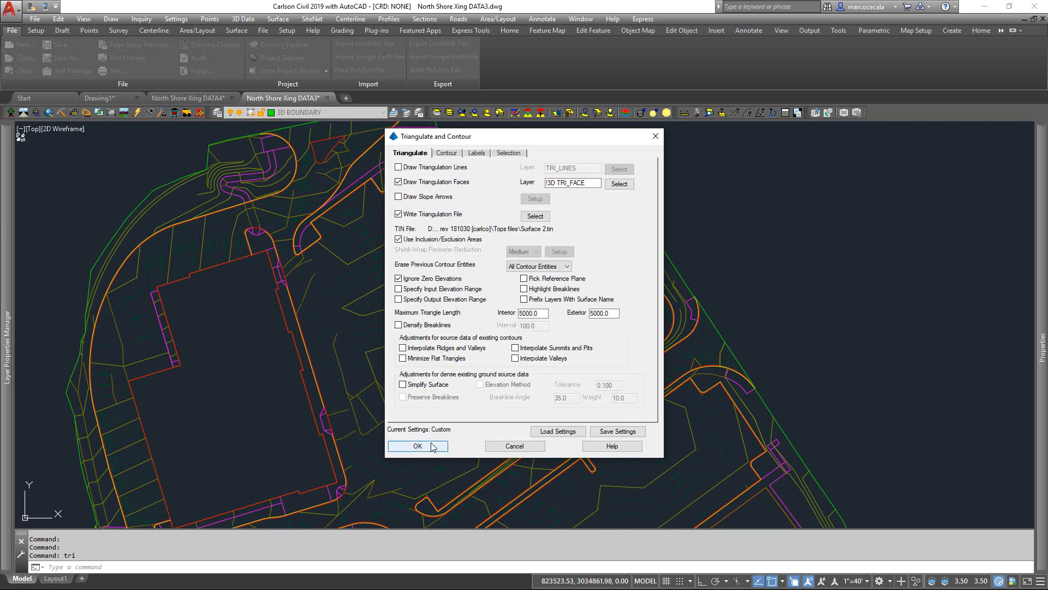
mouse_move(418, 446)
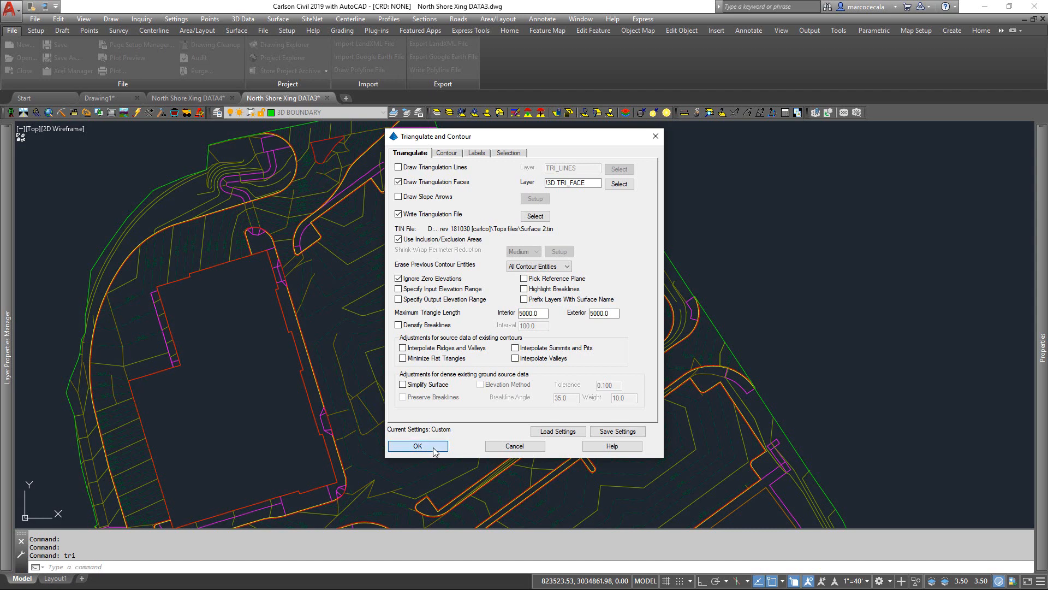
click(418, 446)
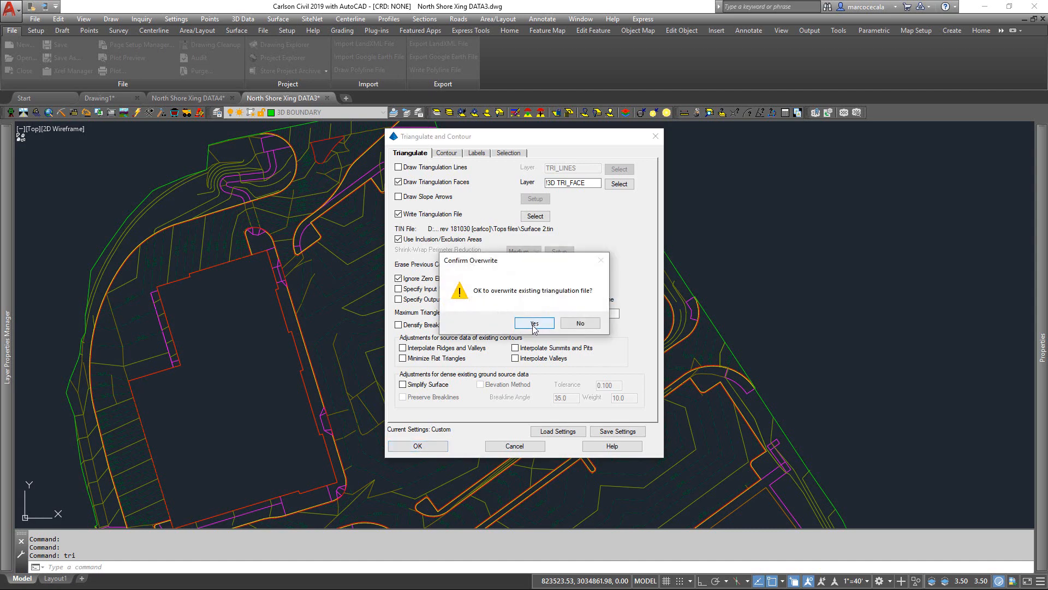
click(533, 323)
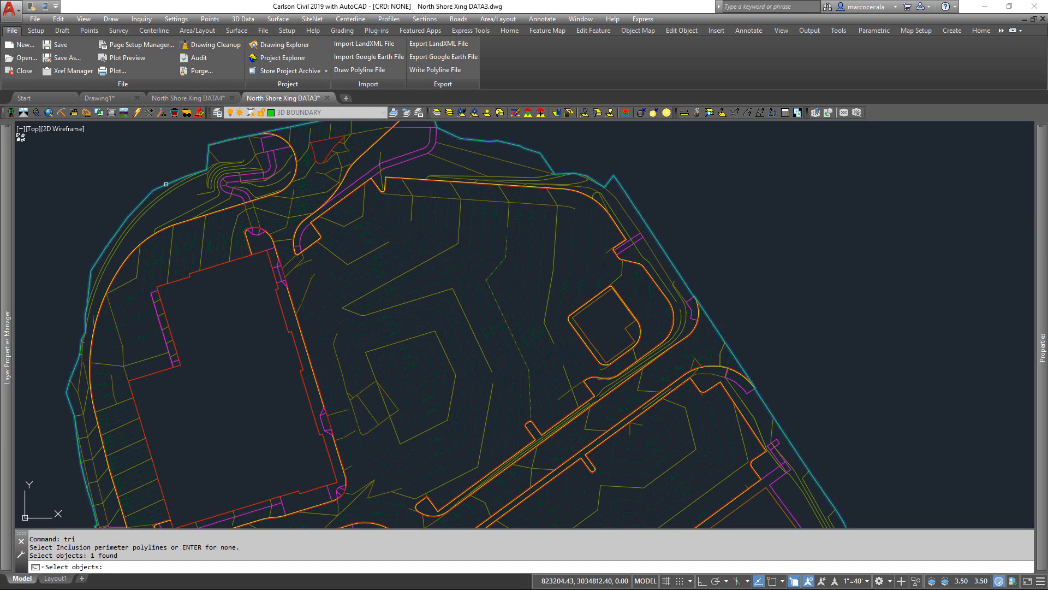
click(462, 286)
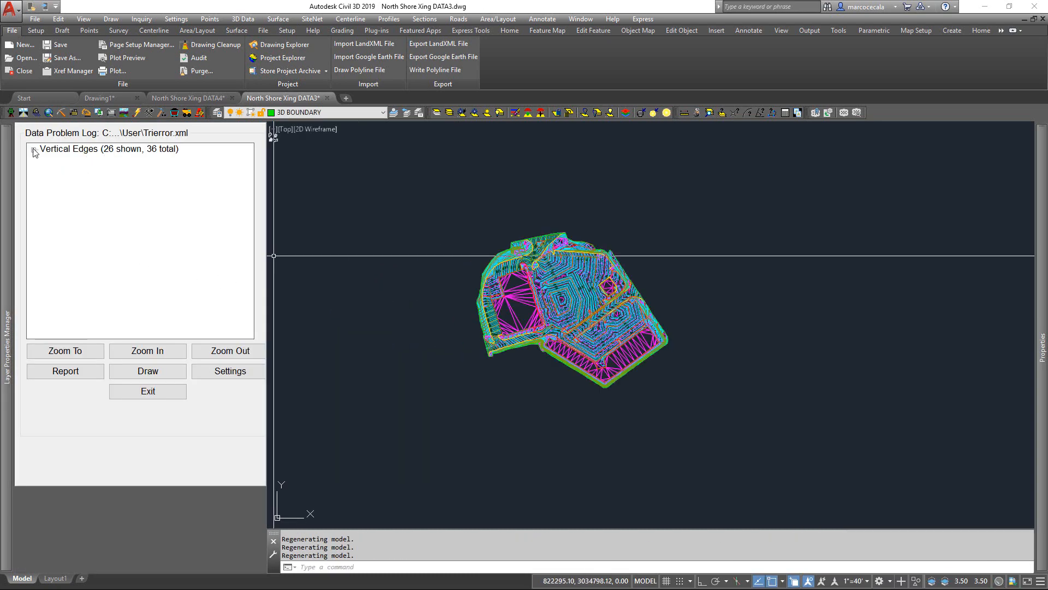
Locate Vertical Edge #3 (0.500 difference) in the Data Problem Log, then exit the log.
click(32, 149)
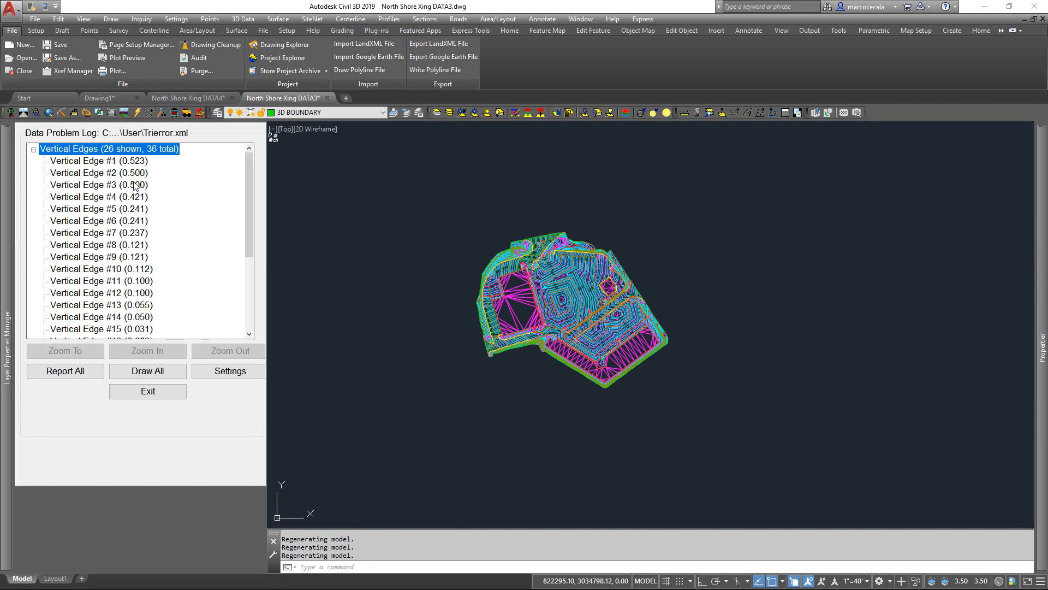
click(98, 185)
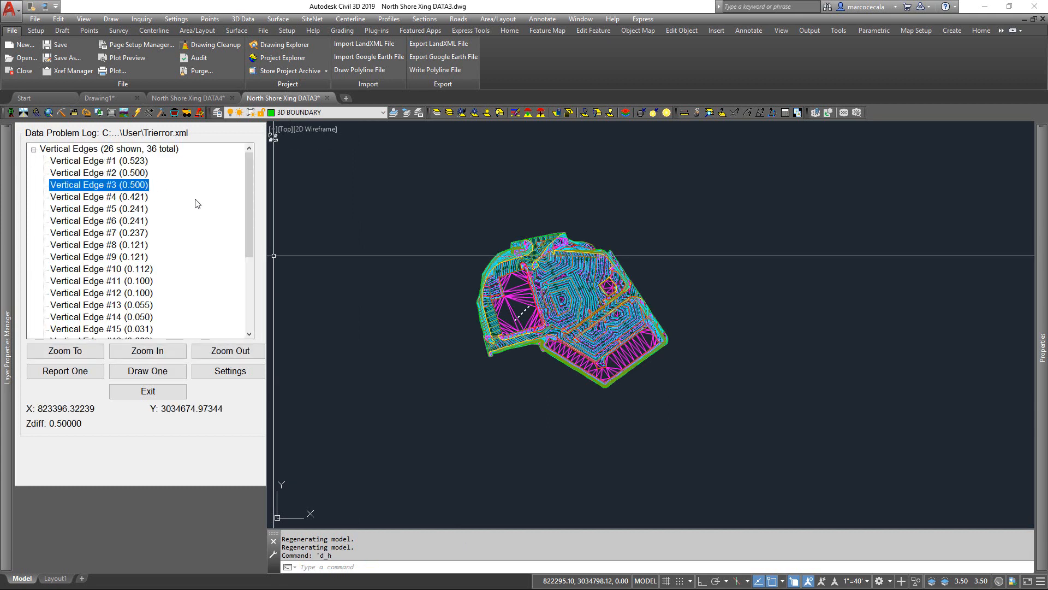
mouse_move(229, 247)
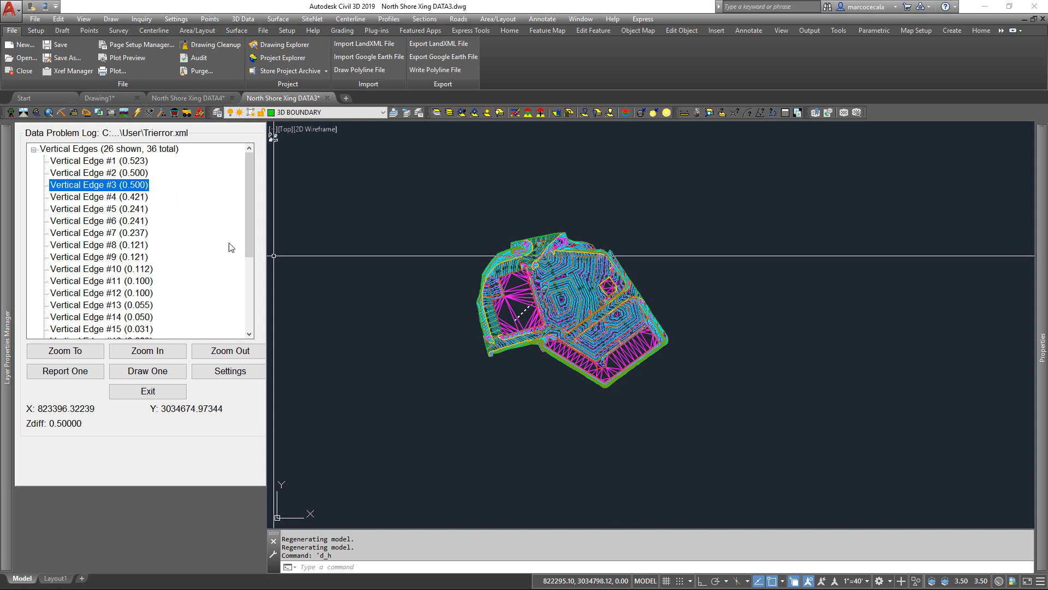
mouse_move(179, 453)
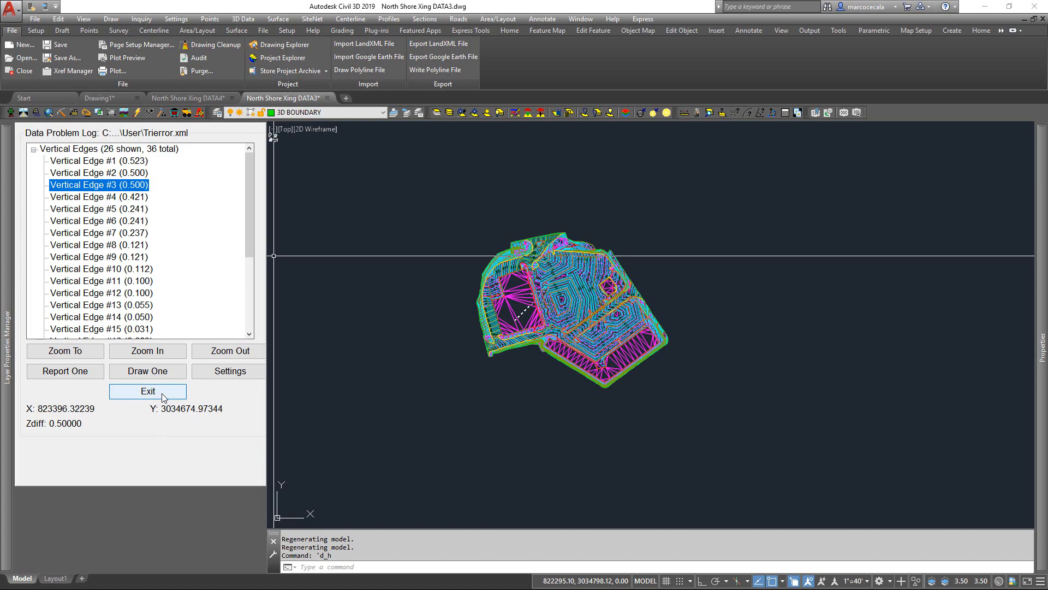
click(148, 391)
text(PICKOFF)
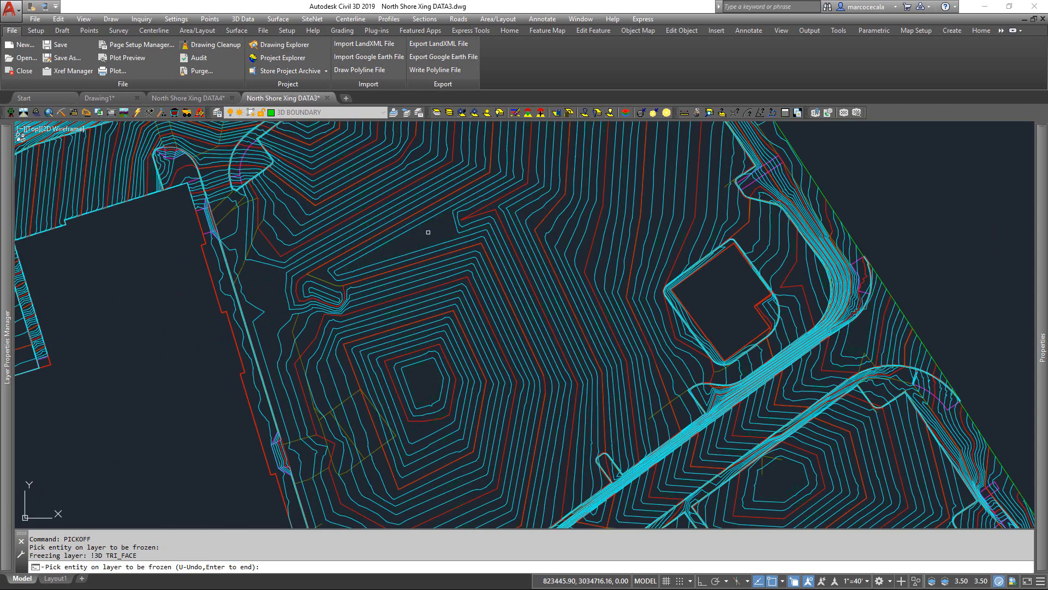
mouse_move(346, 249)
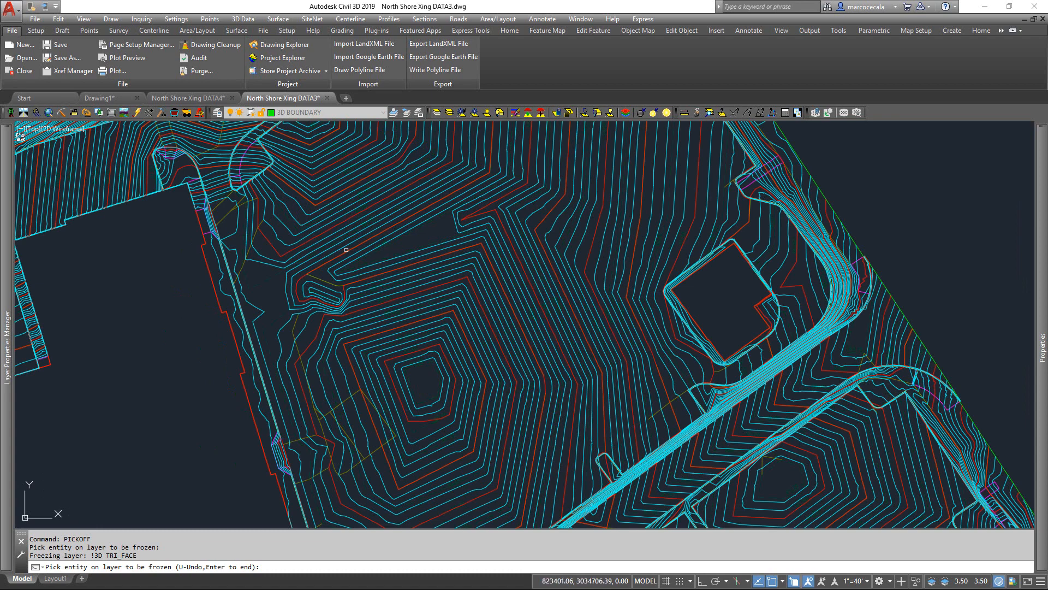
mouse_move(232, 229)
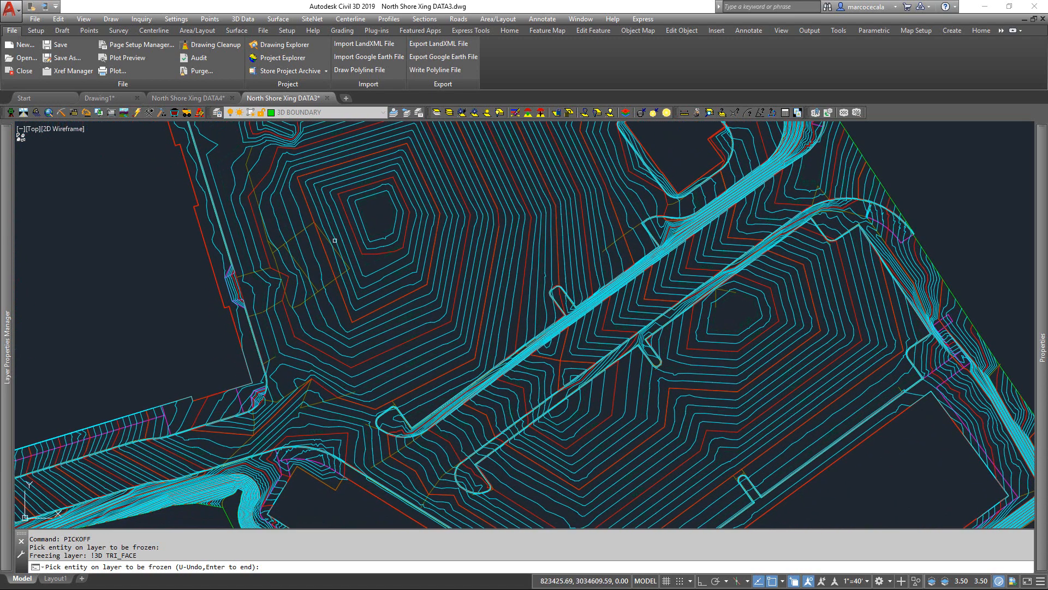
Switch to the North Shore Xing DATA4 drawing.
click(189, 98)
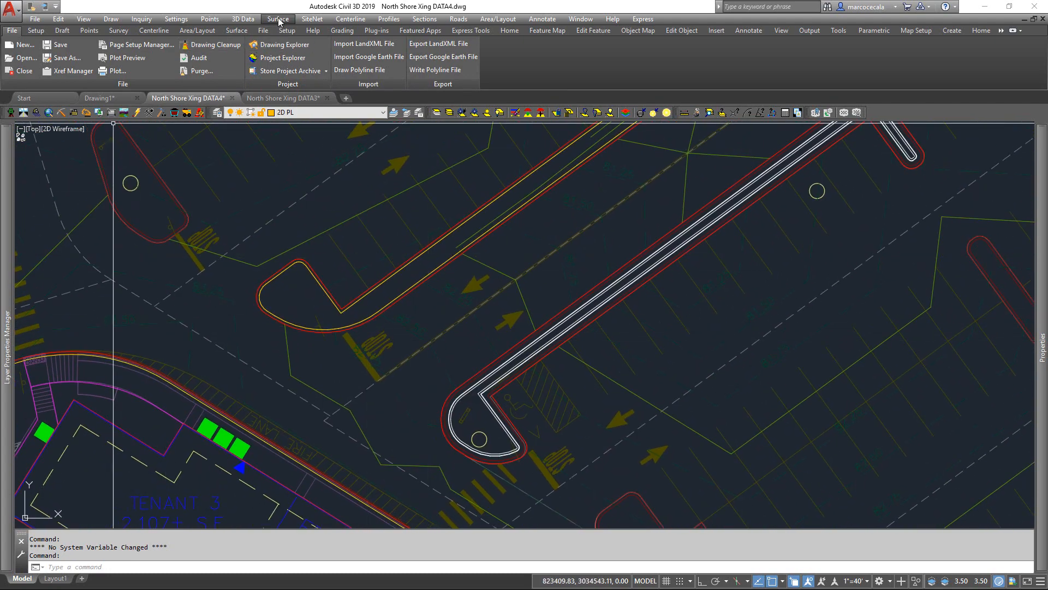
Run 3D Data > Edit-Assign Polyline Elevations on the curb polyline.
click(277, 18)
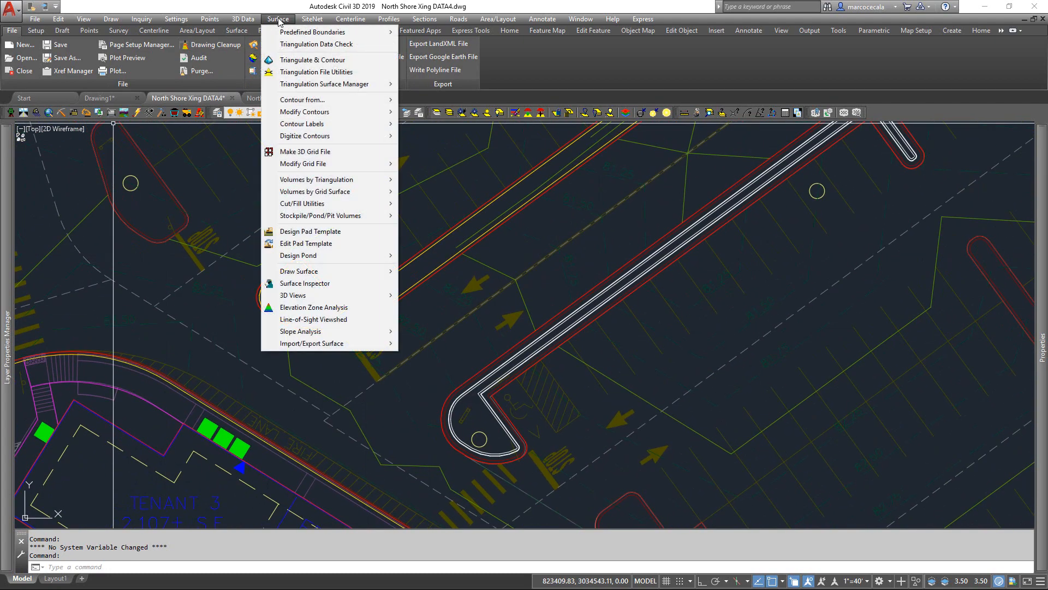
click(243, 18)
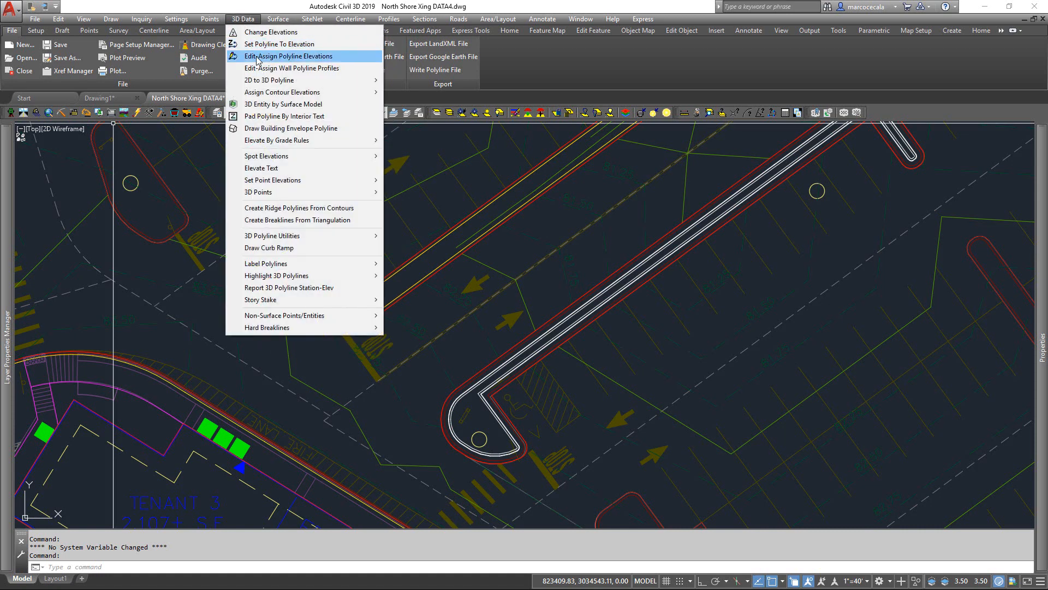
click(289, 55)
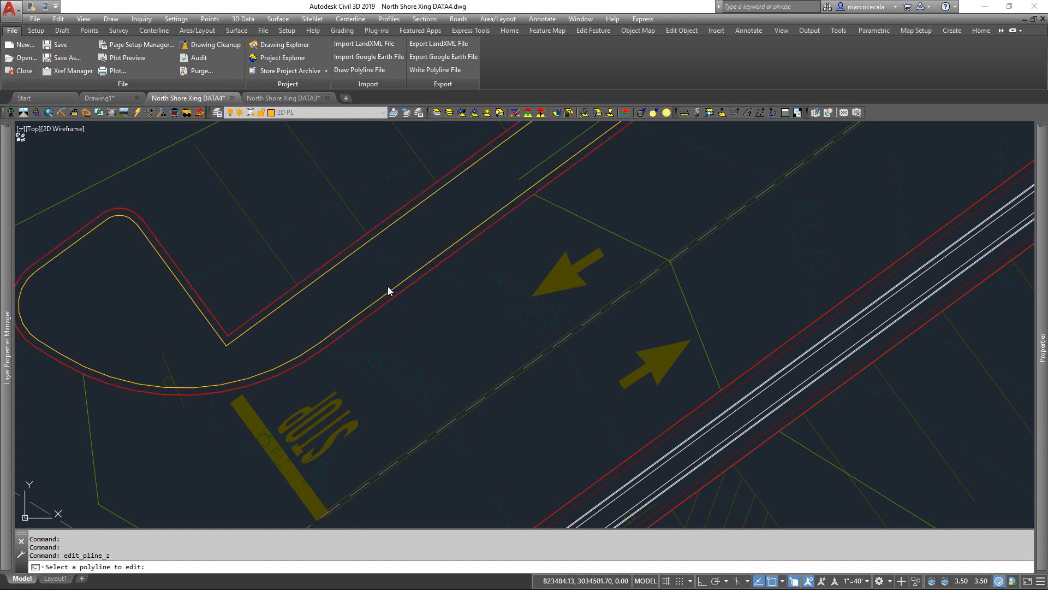
click(391, 292)
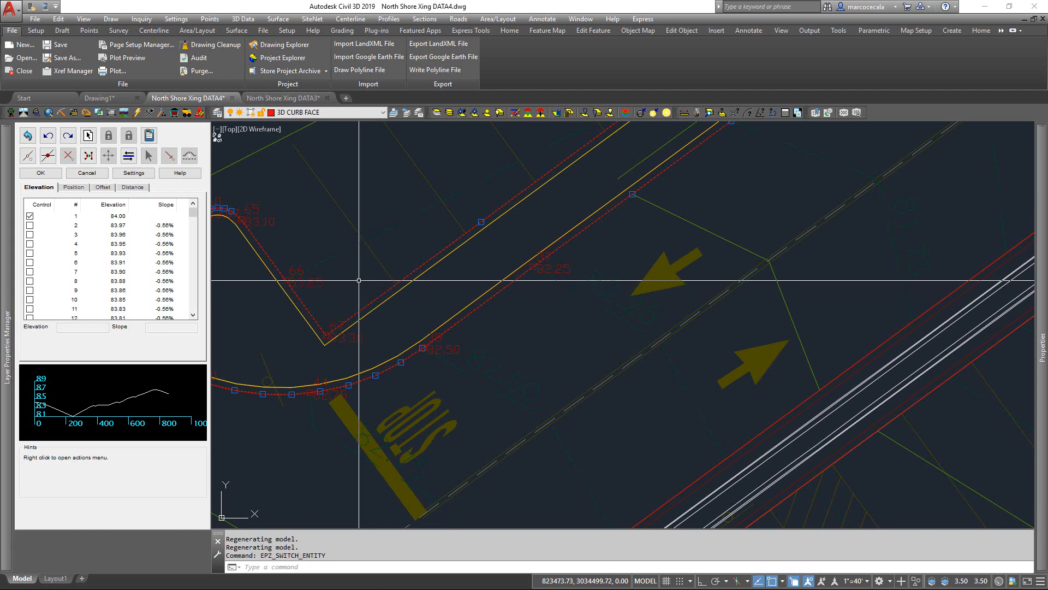
mouse_move(321, 316)
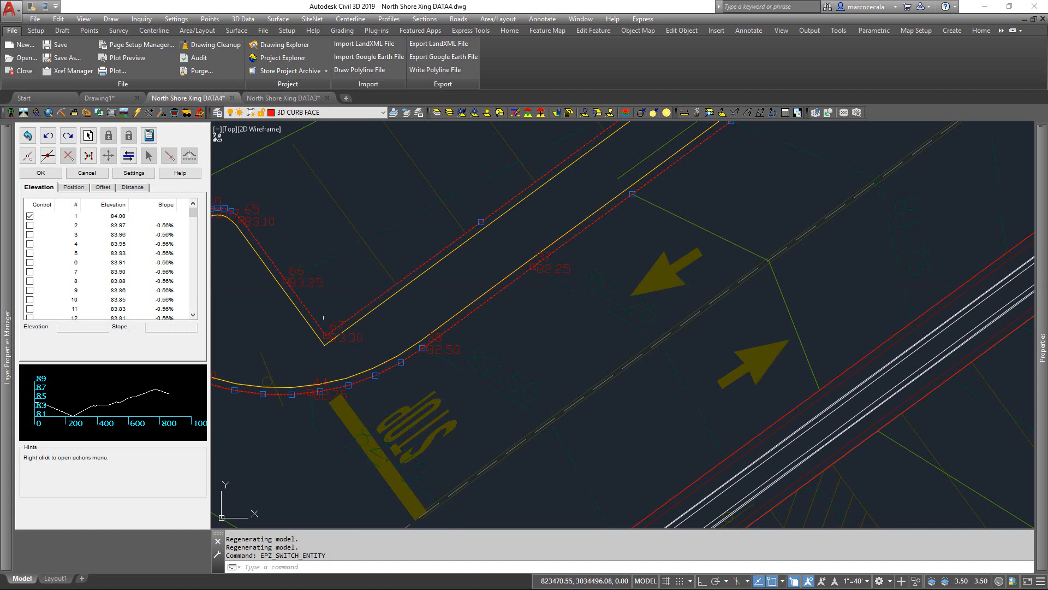
mouse_move(352, 299)
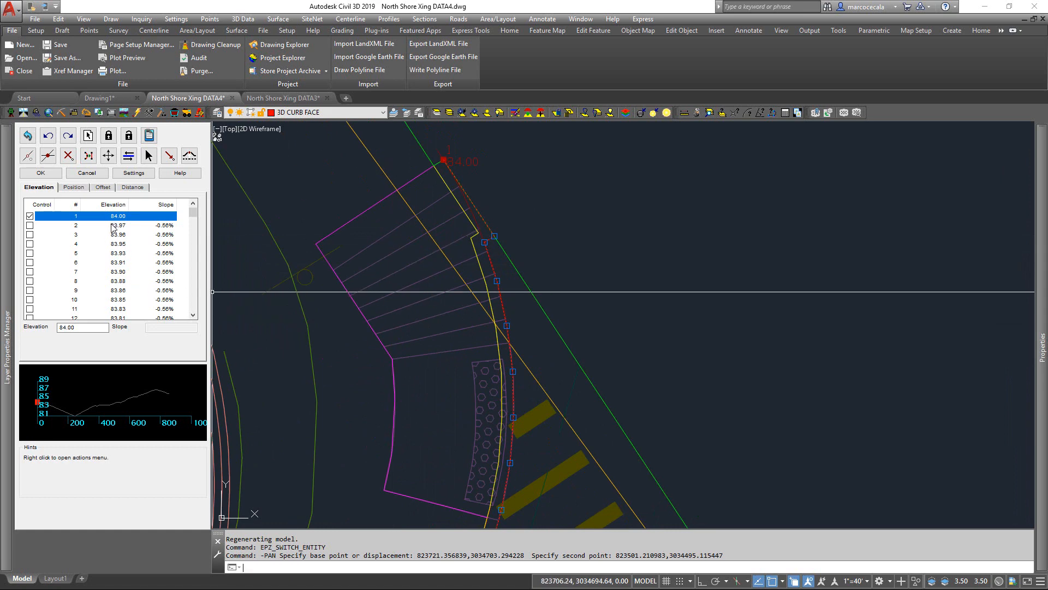
Review elevations and slopes of curb vertices 3, 5, 9, 15, 16, 19 and 18.
click(119, 235)
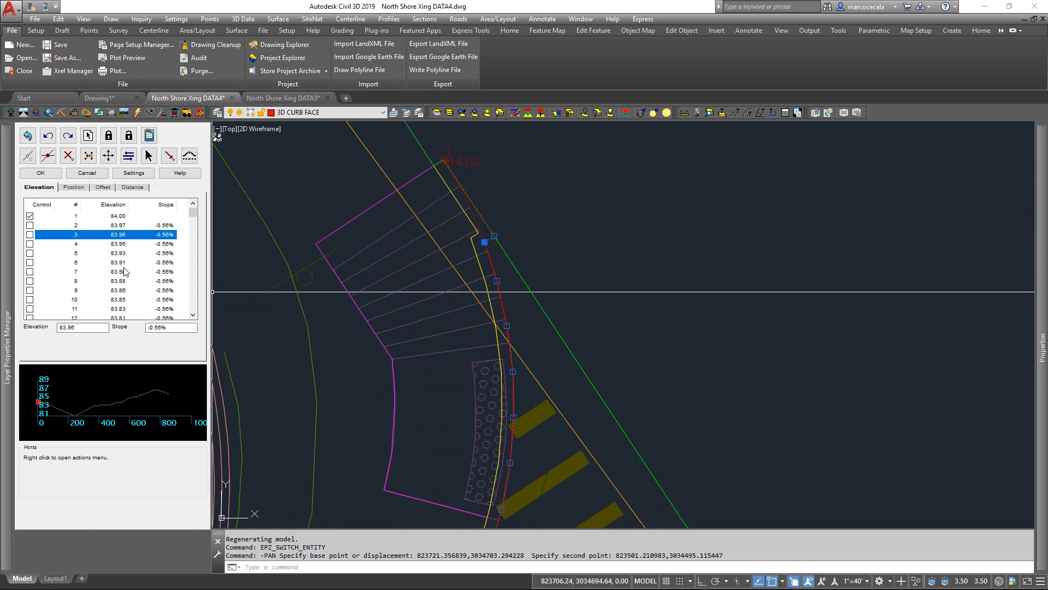
click(101, 252)
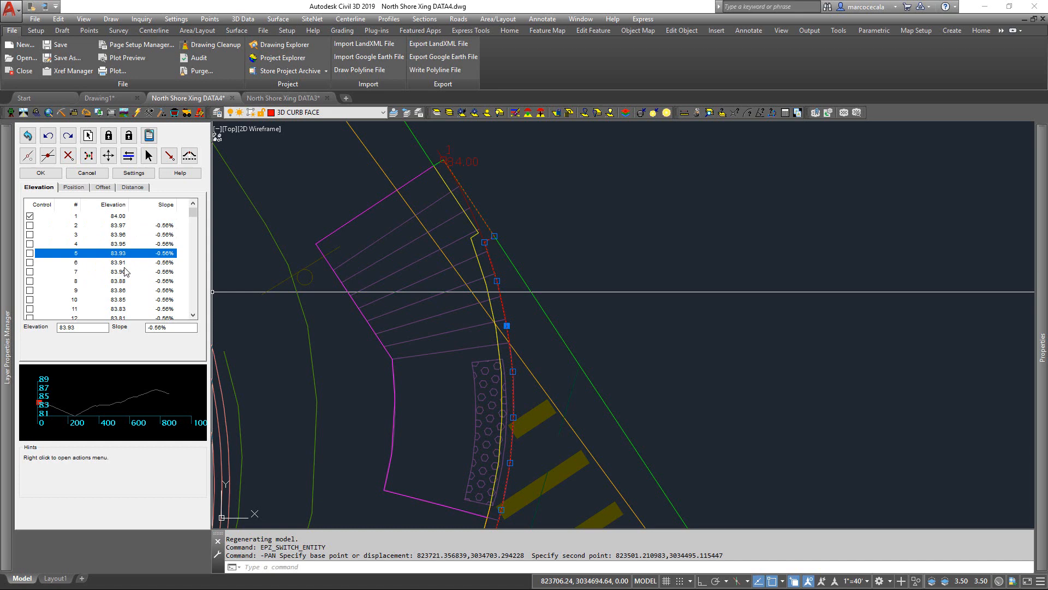
click(119, 272)
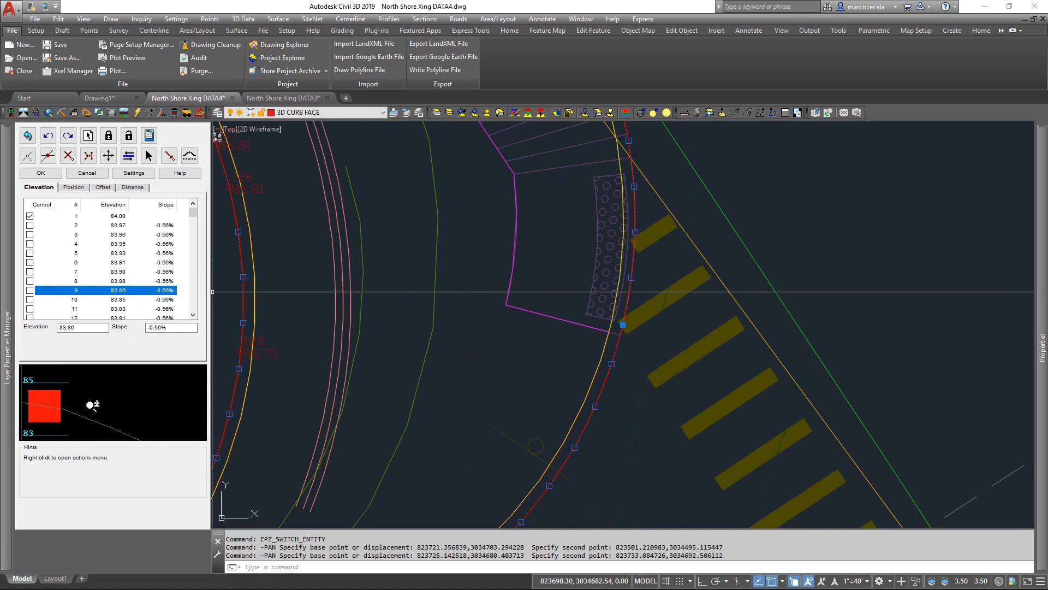
click(117, 308)
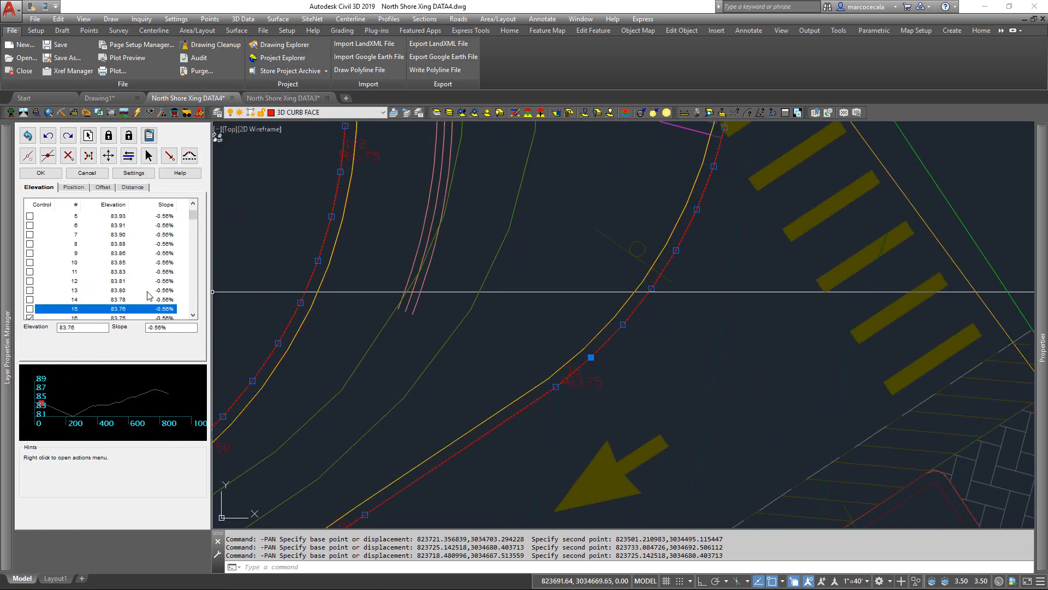
mouse_move(204, 319)
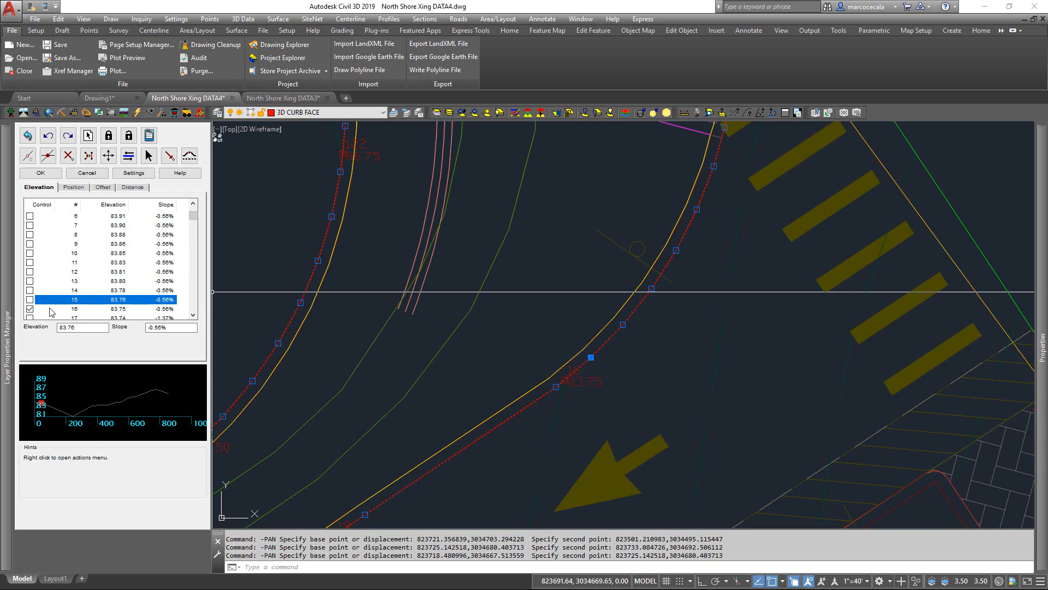
click(74, 309)
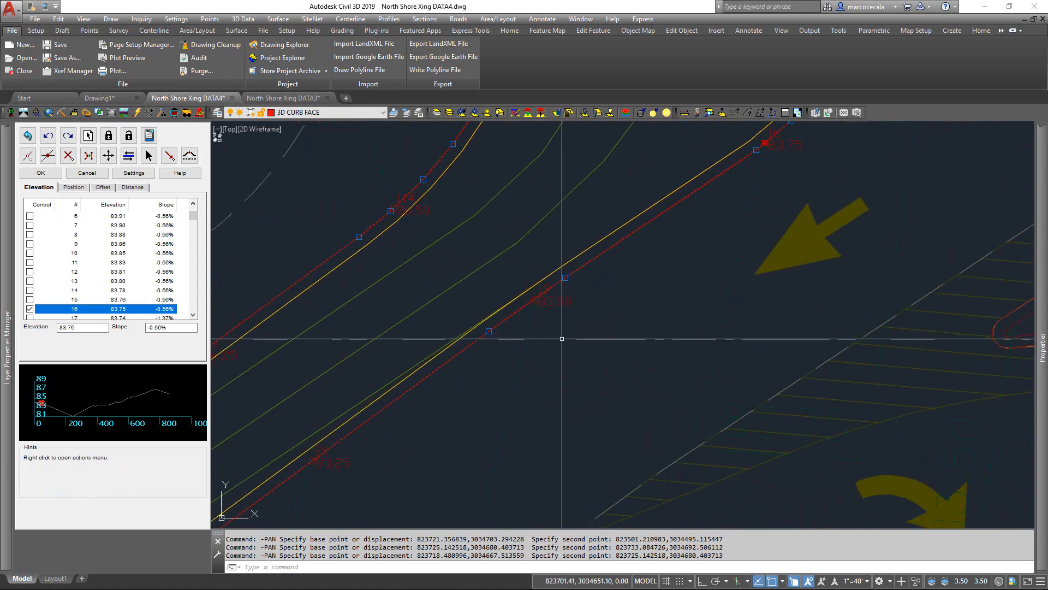
click(74, 262)
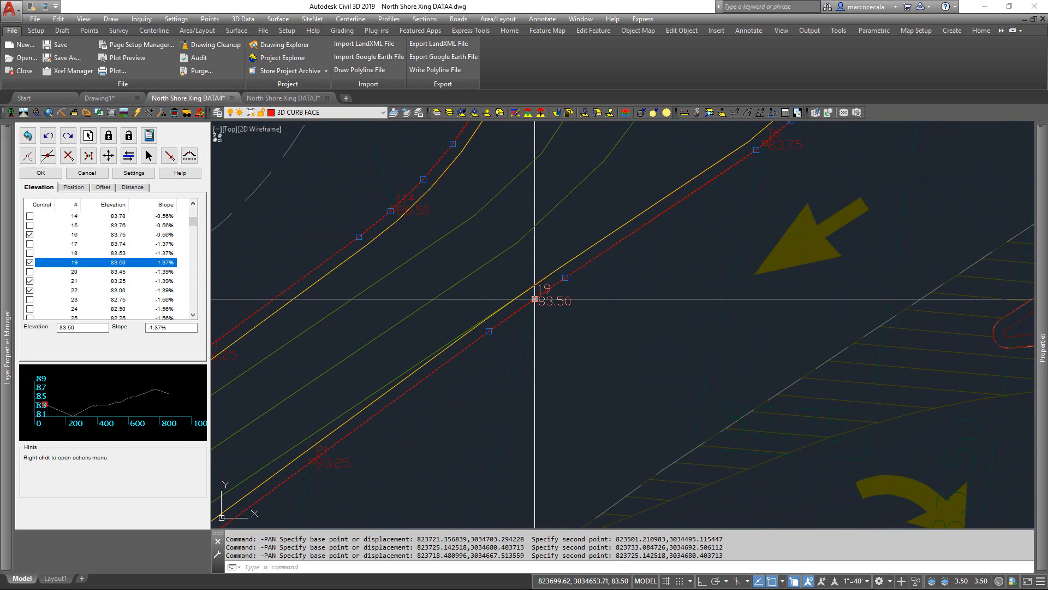
mouse_move(571, 275)
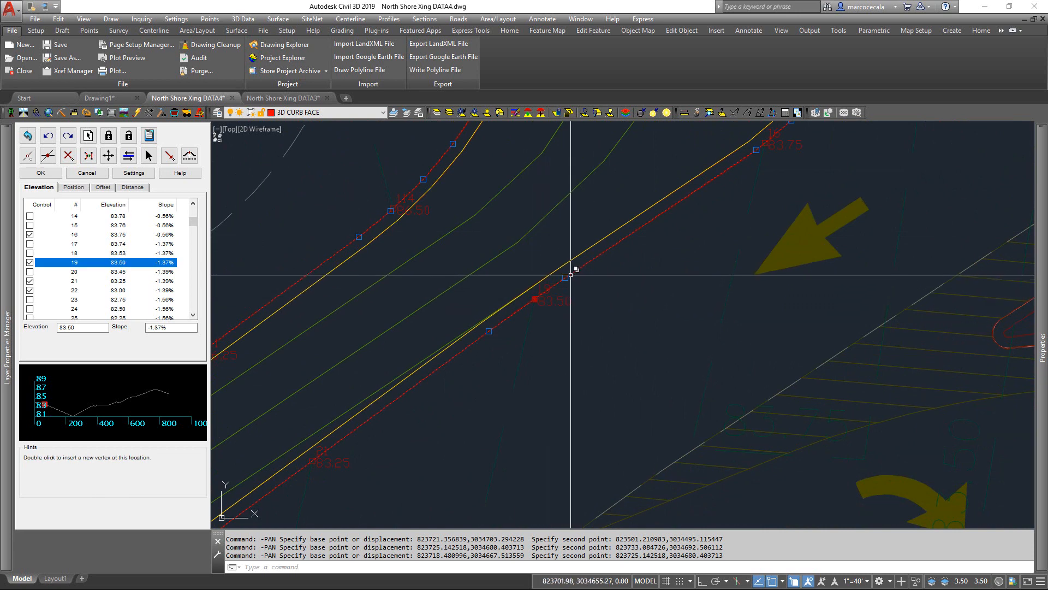
click(74, 253)
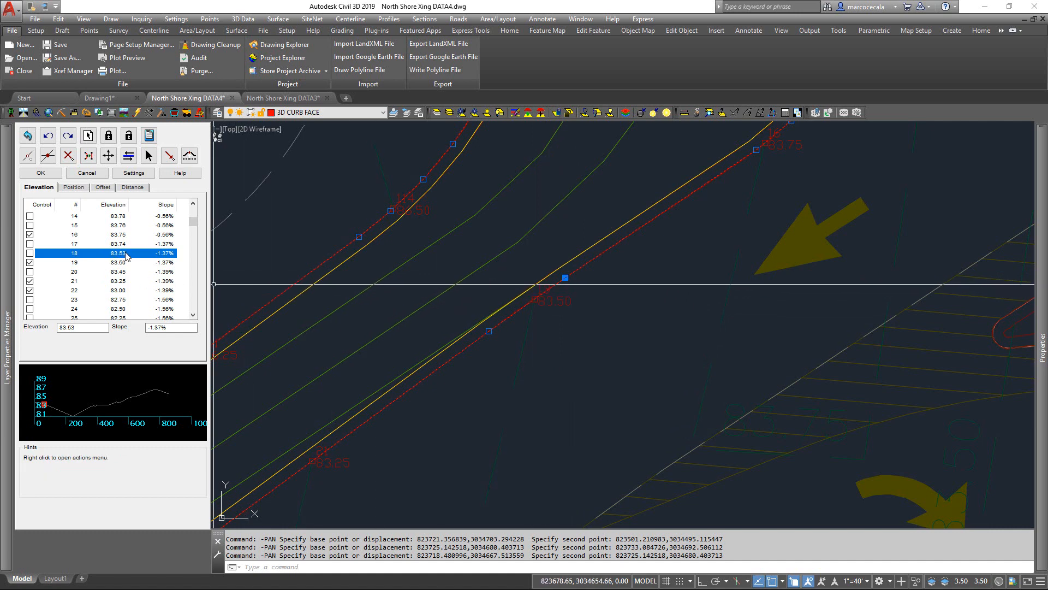
mouse_move(81, 253)
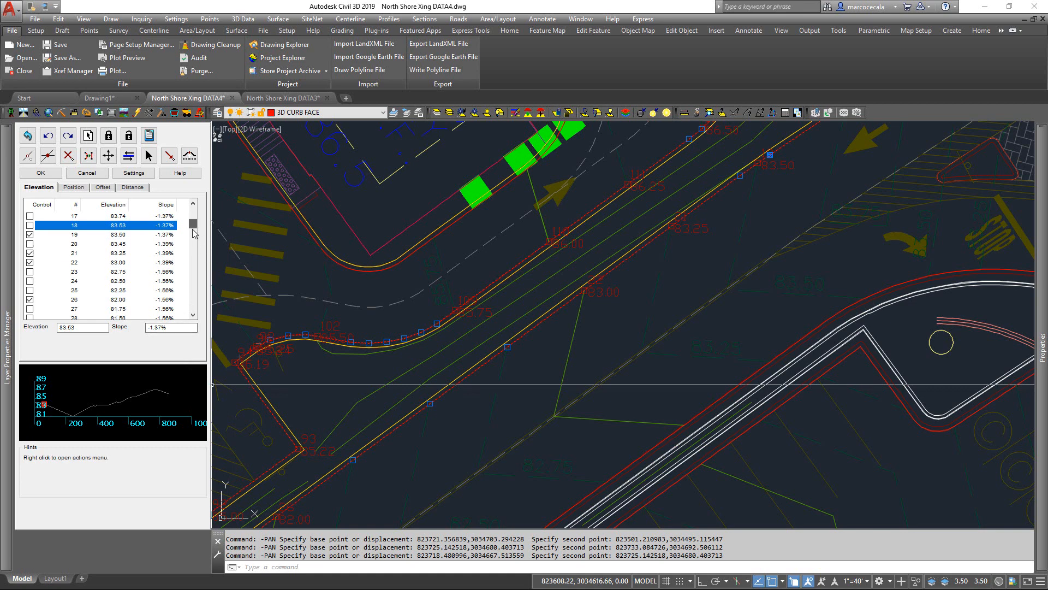
click(134, 172)
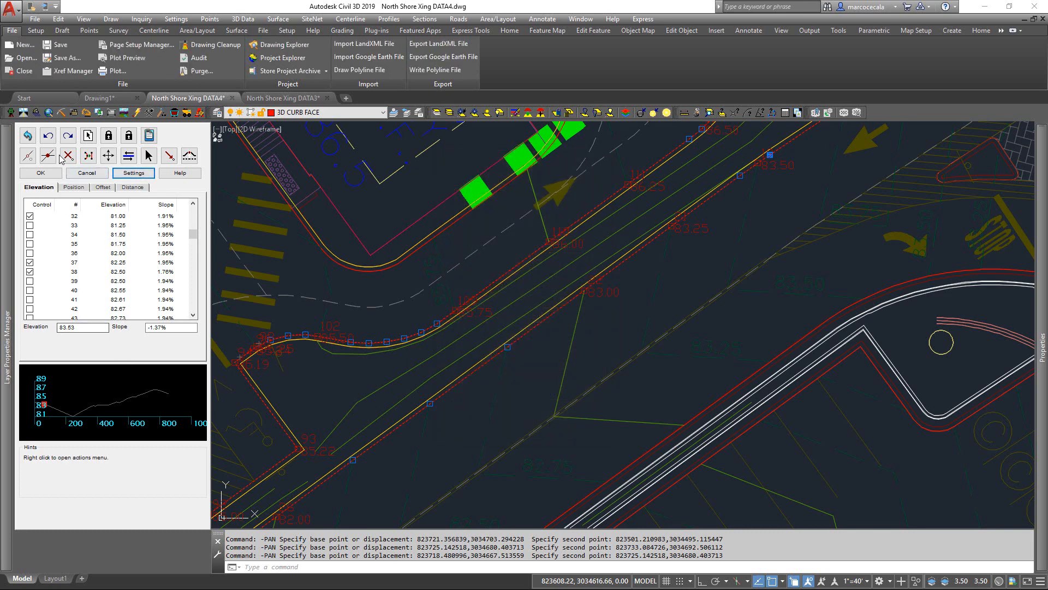
mouse_move(68, 155)
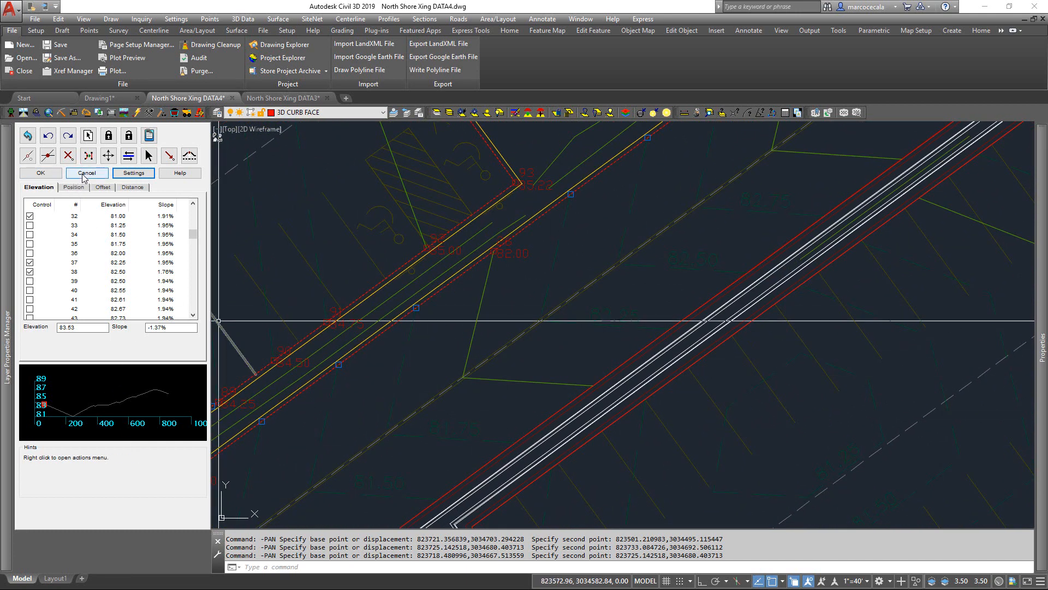
Cancel the elevation editor and start Edit > Offset 3D Polyline.
click(86, 173)
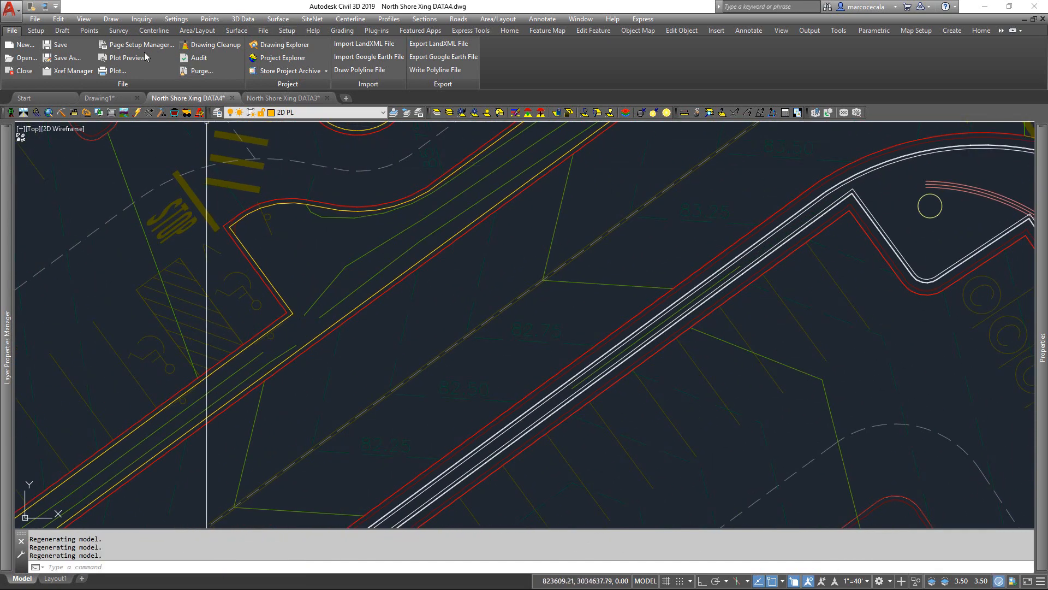
click(59, 18)
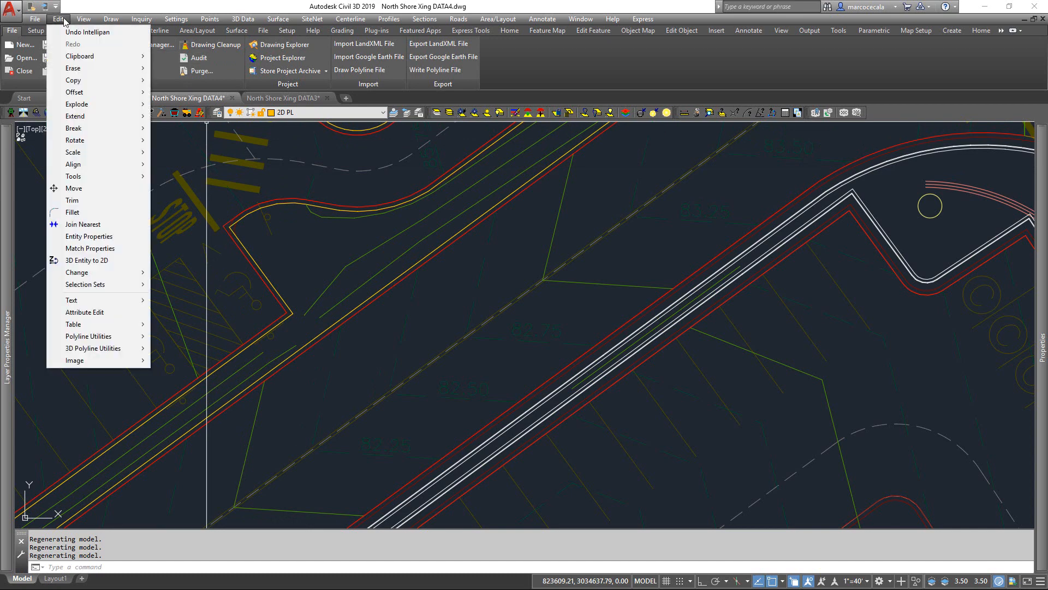
mouse_move(93, 348)
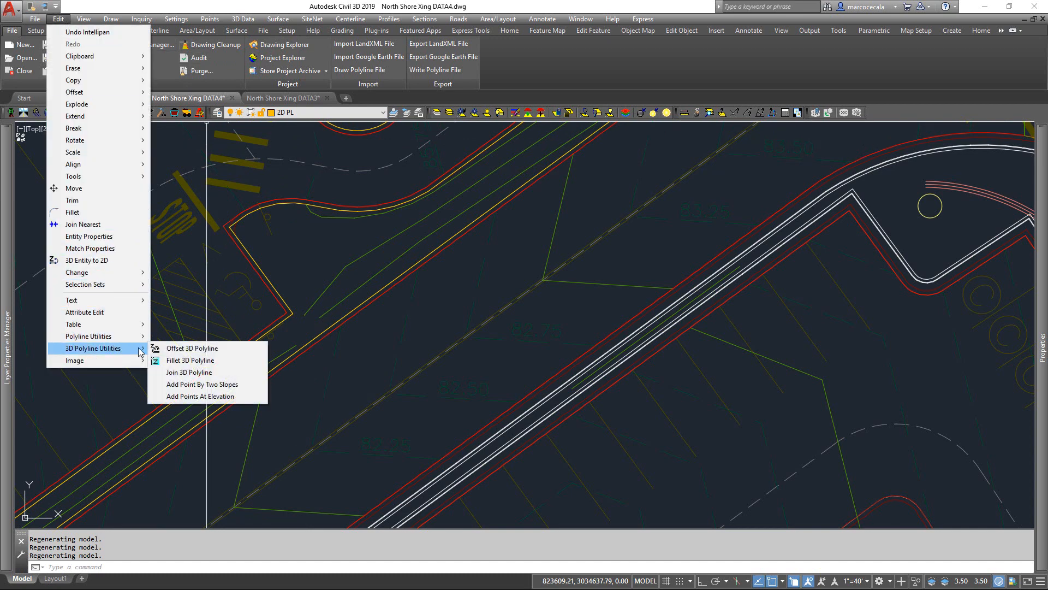
click(192, 348)
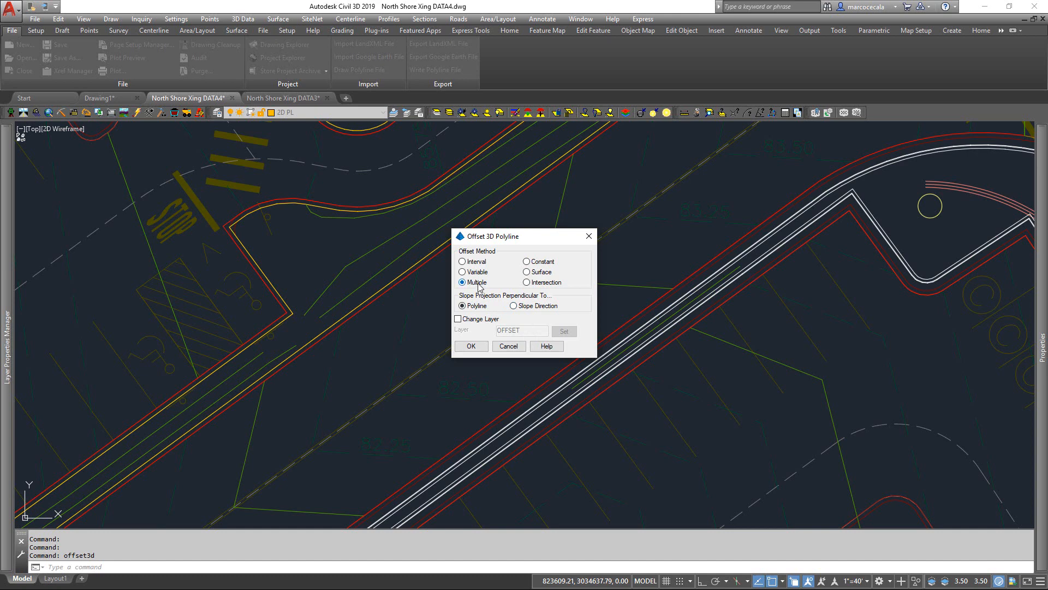
mouse_move(470, 347)
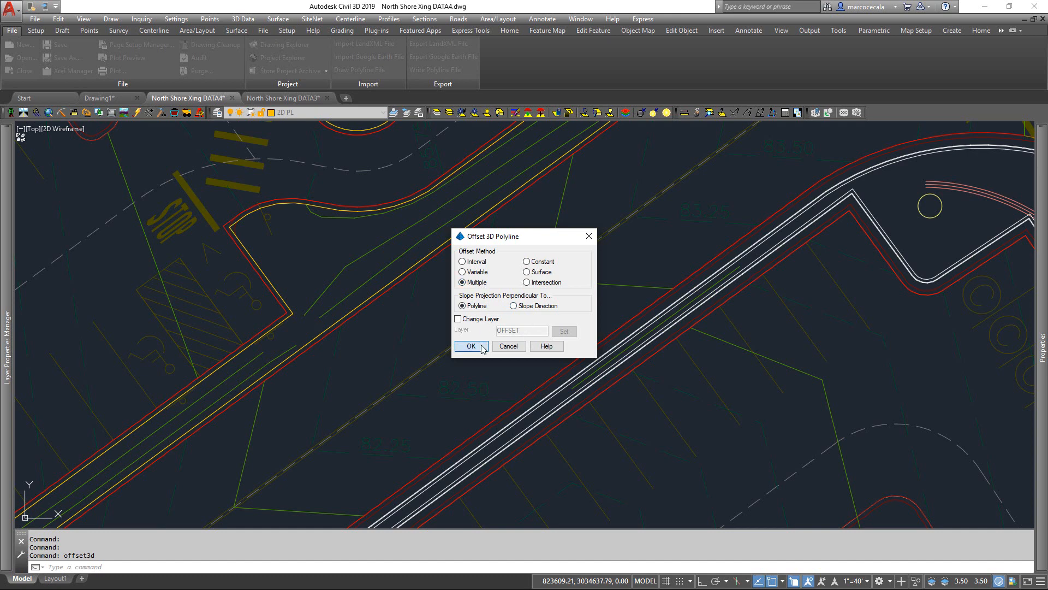
Accept the multiple-offset table with rows on layers 3D FC, 3D TFC and 3D TBC.
click(470, 346)
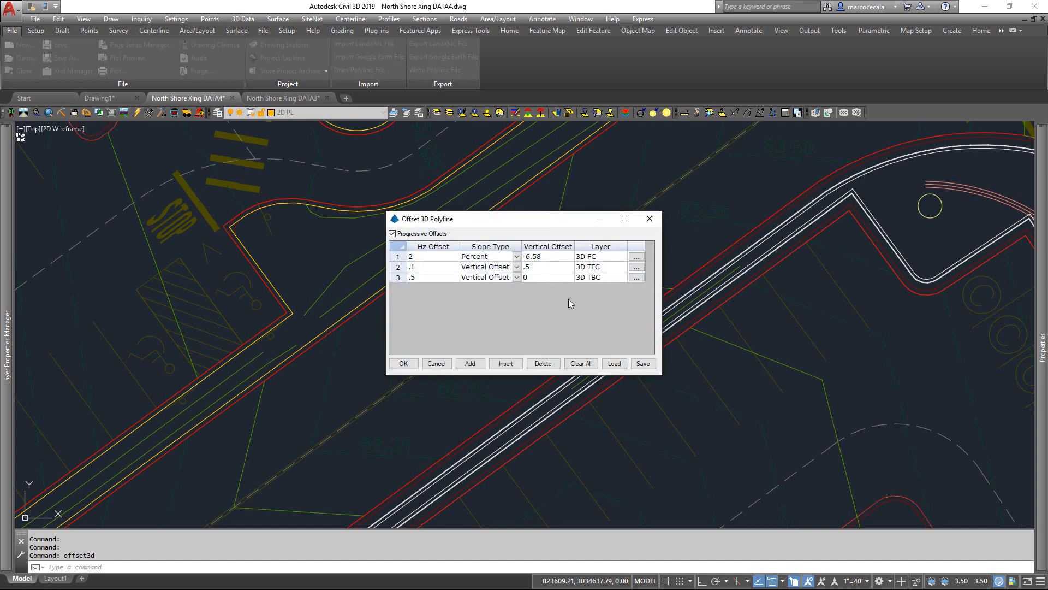
mouse_move(529, 304)
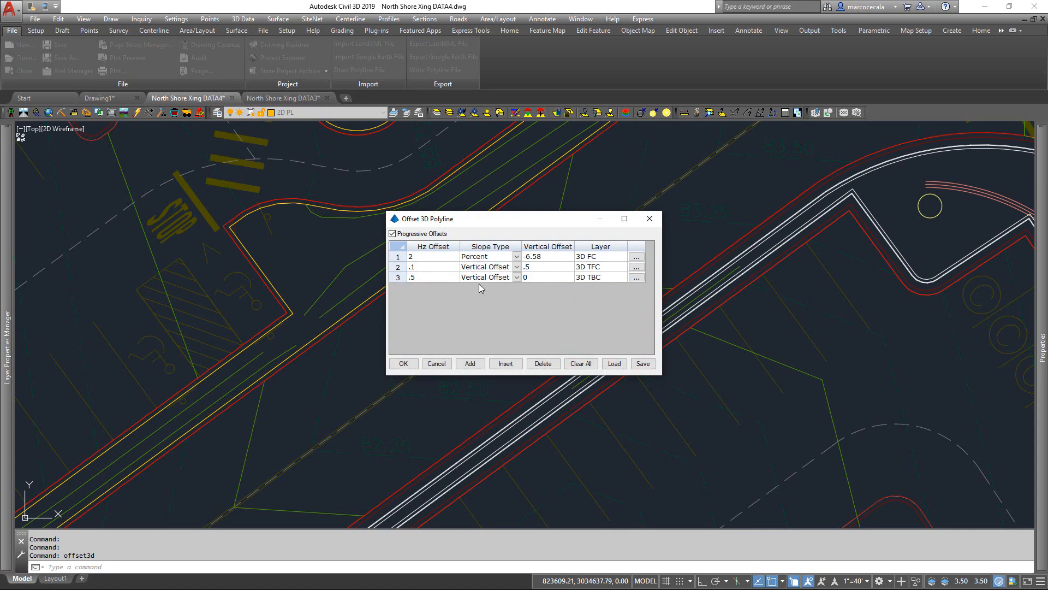
mouse_move(435, 255)
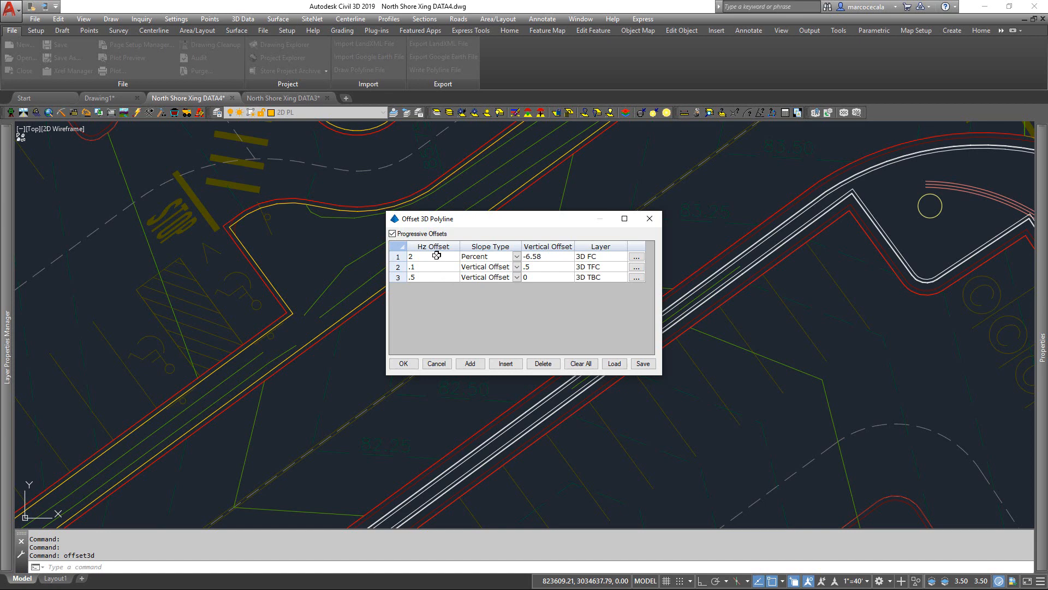
mouse_move(442, 266)
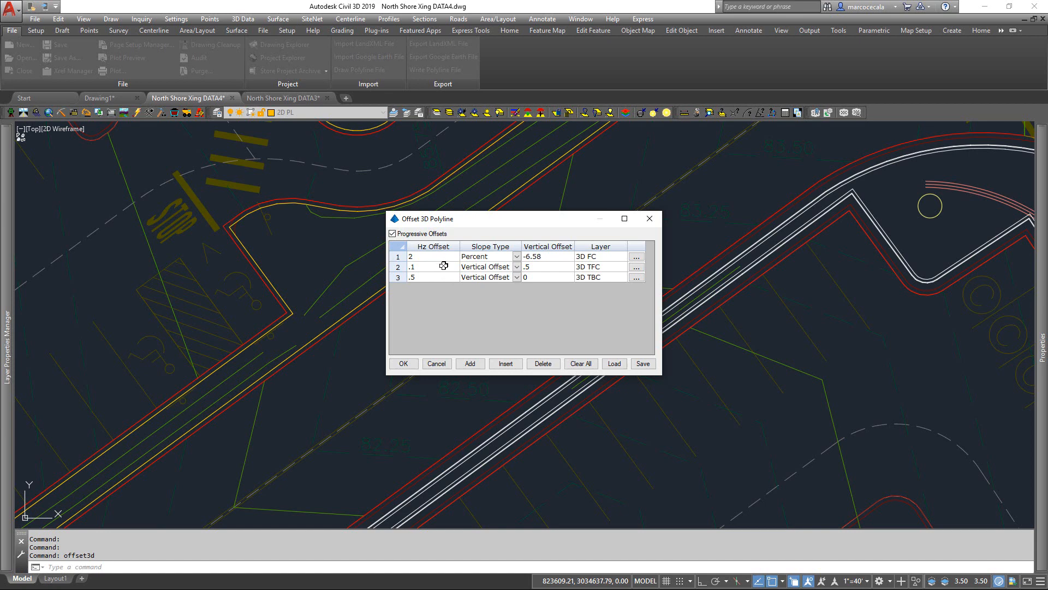
mouse_move(548, 257)
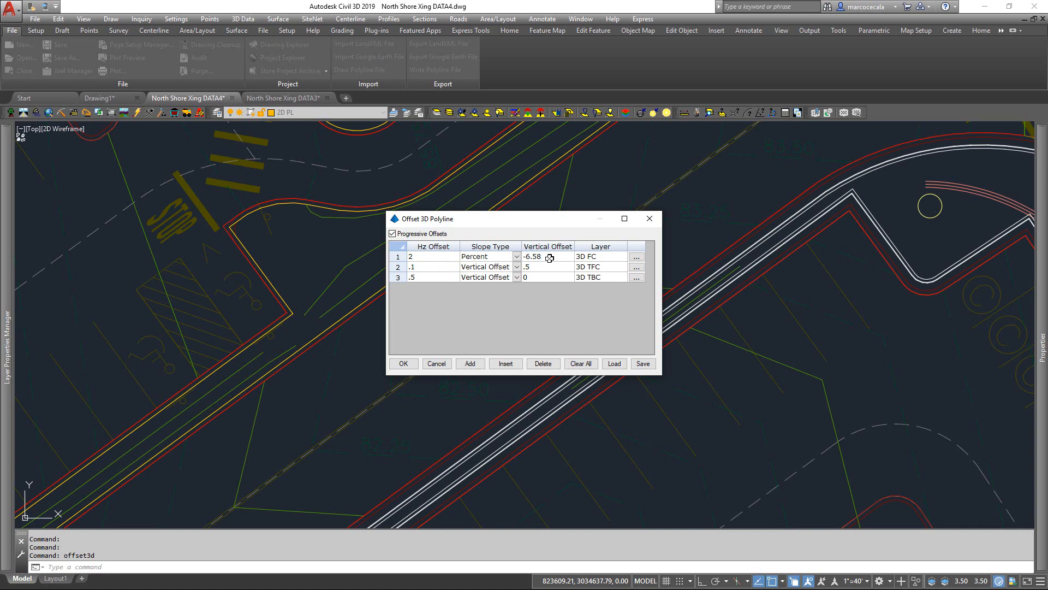
mouse_move(482, 275)
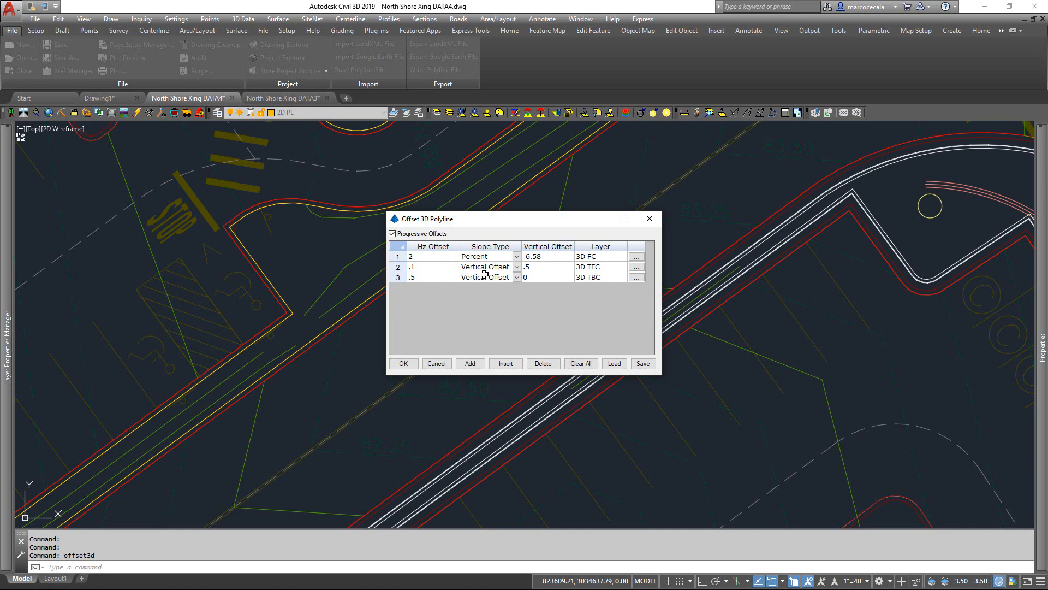
mouse_move(422, 301)
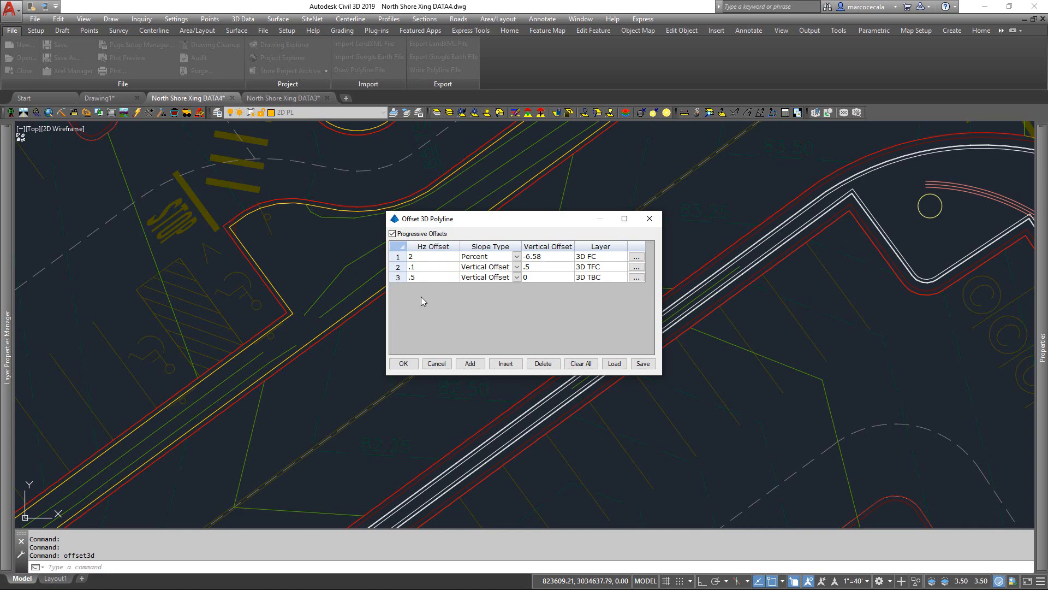
mouse_move(430, 315)
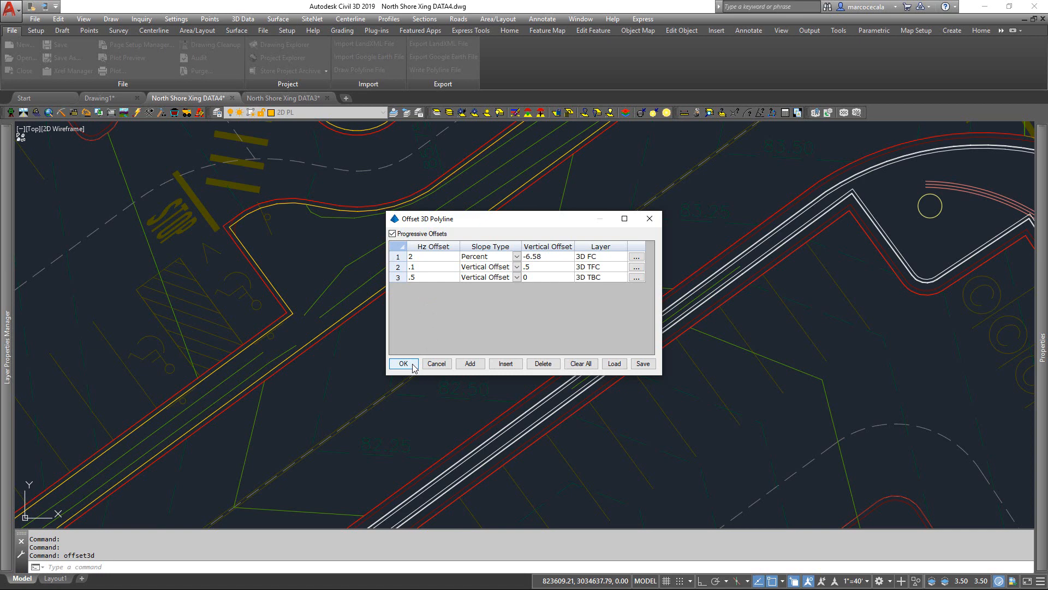
mouse_move(634, 266)
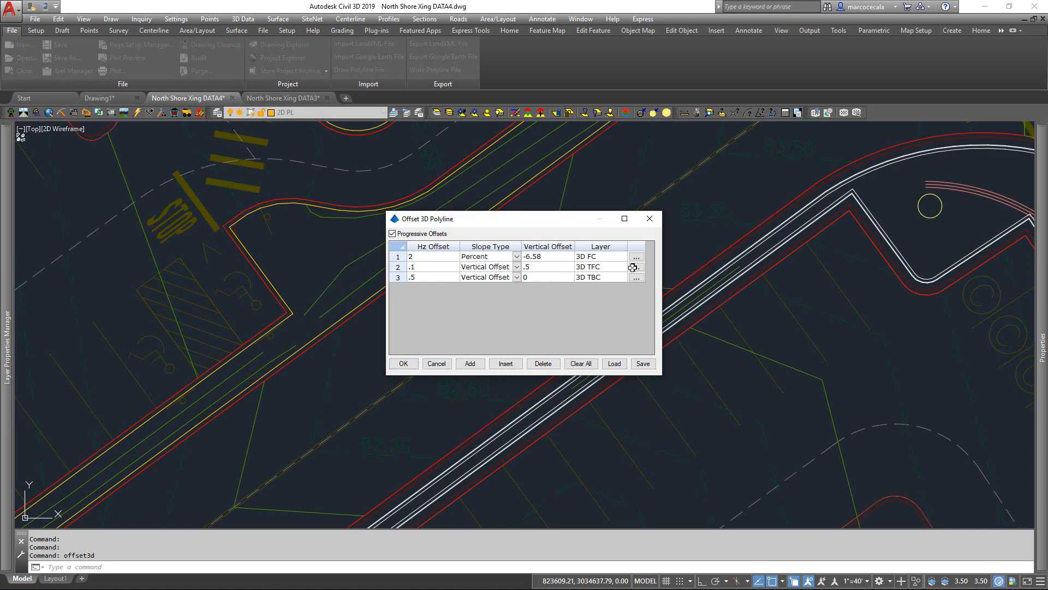
click(636, 267)
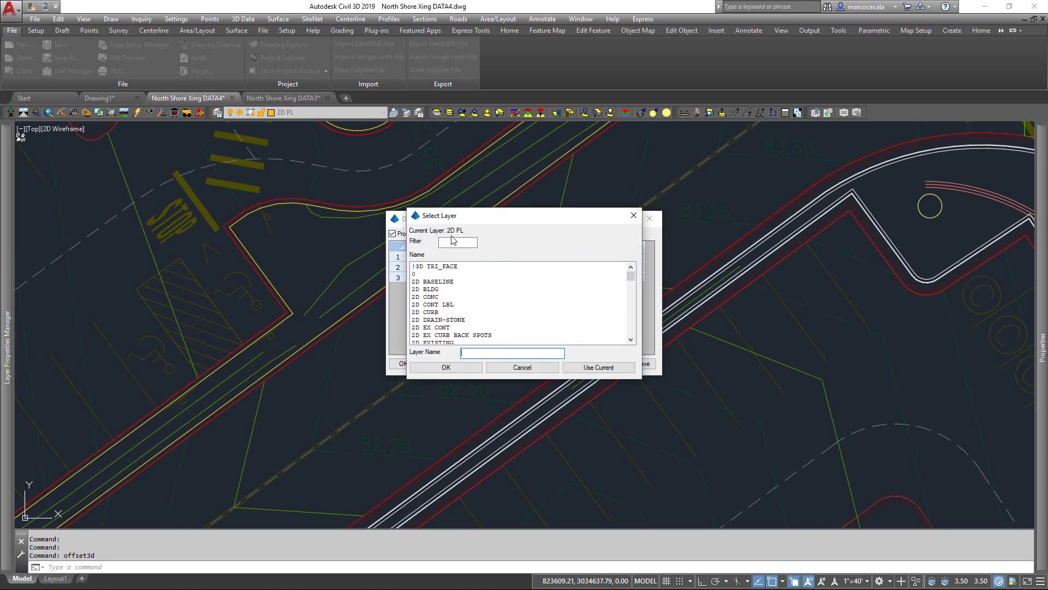
mouse_move(522, 367)
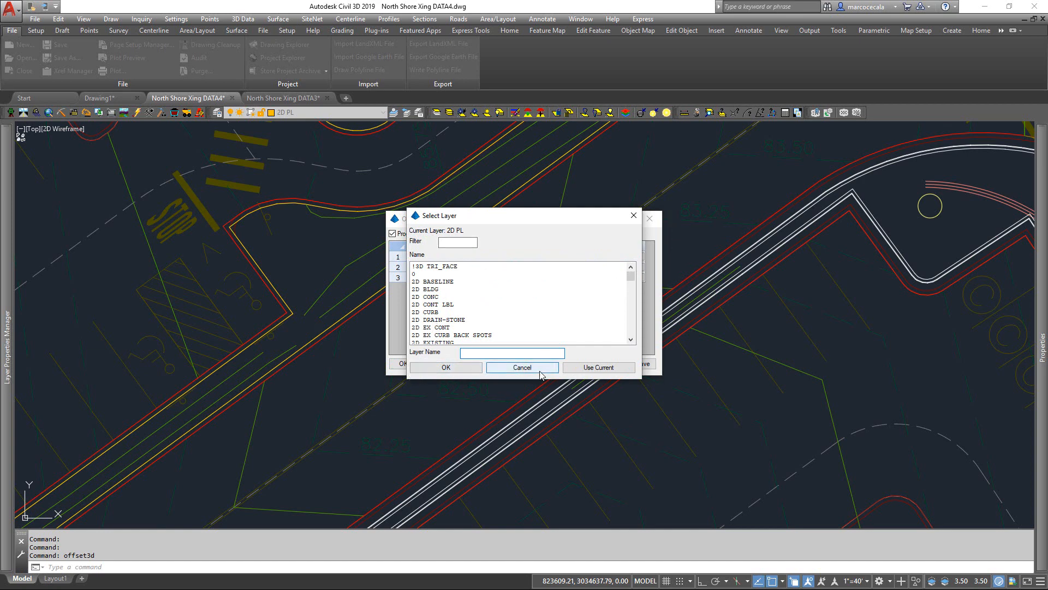
click(522, 366)
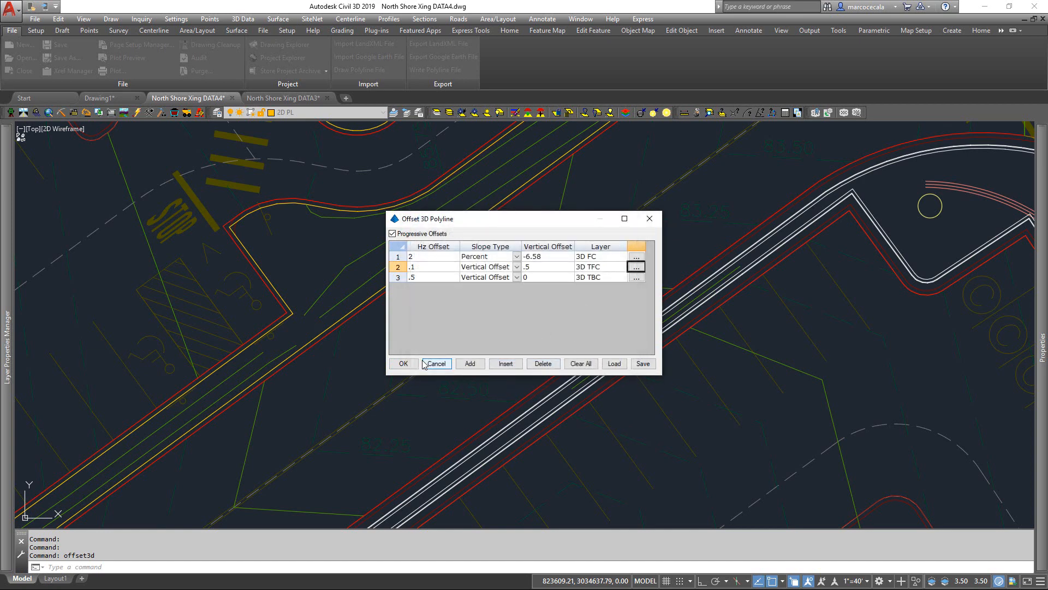
click(435, 363)
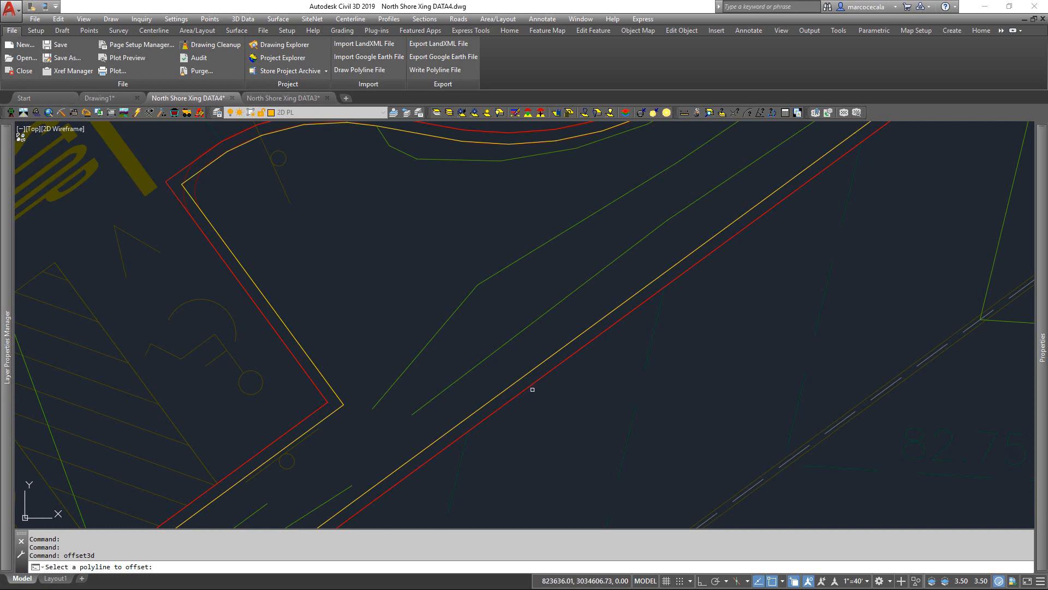
Offset the red 3D curb polyline into gutter, top and back lines, then regenerate.
click(533, 390)
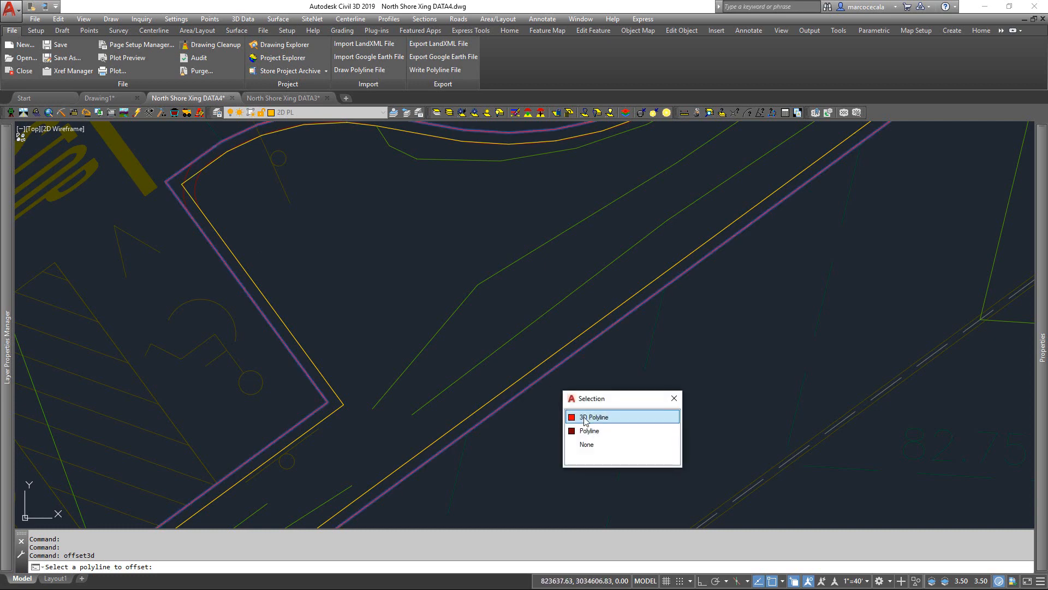
click(592, 417)
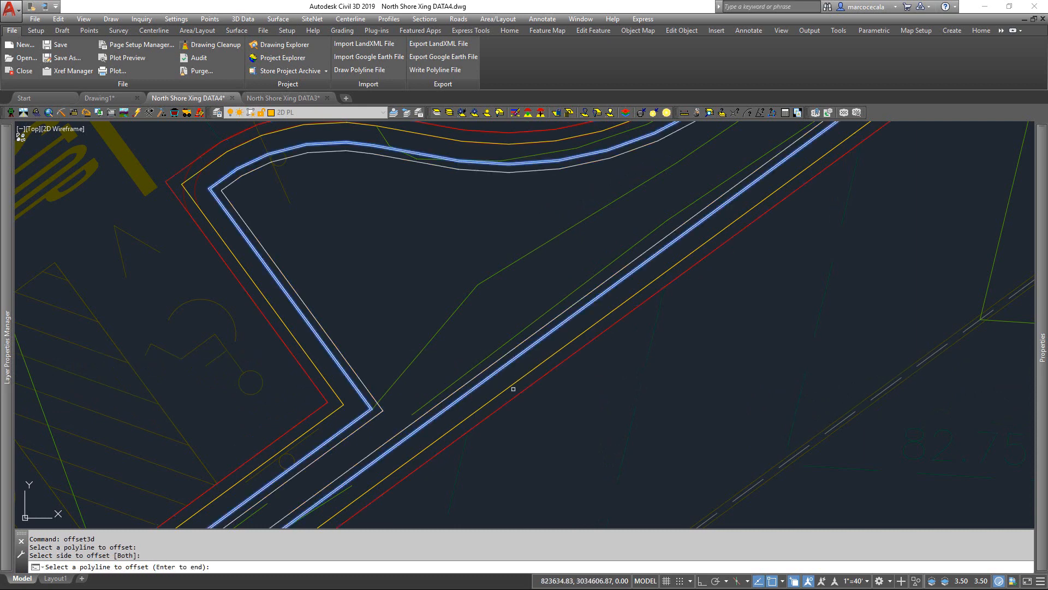
mouse_move(488, 419)
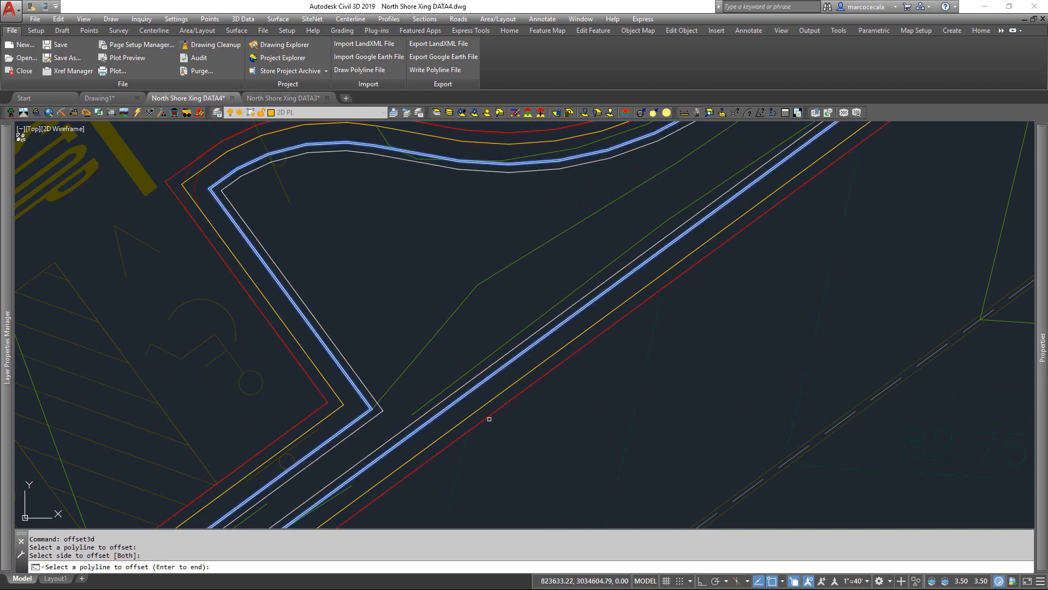
mouse_move(634, 384)
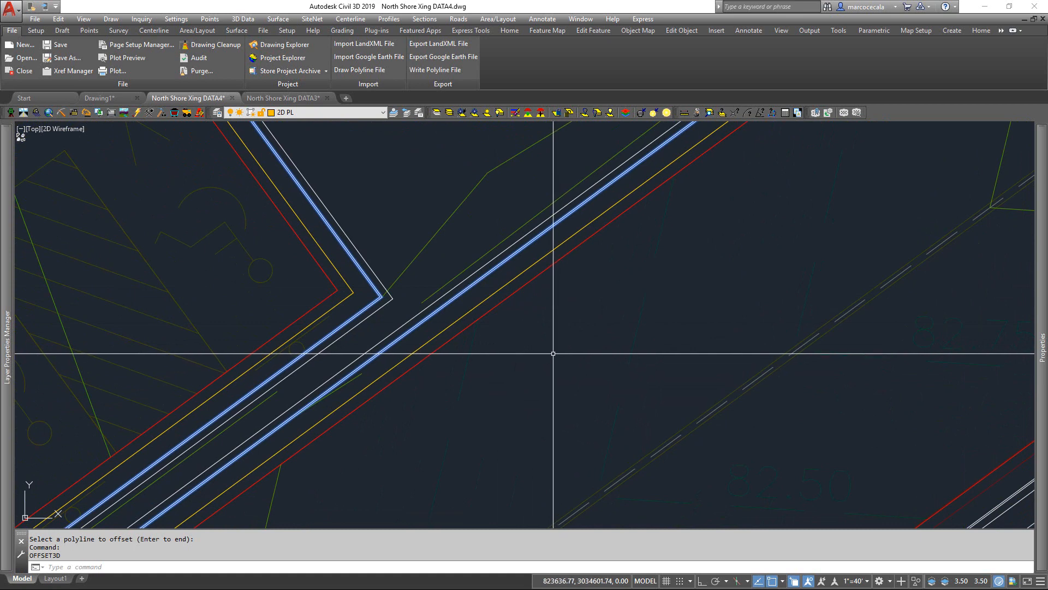
text(reg)
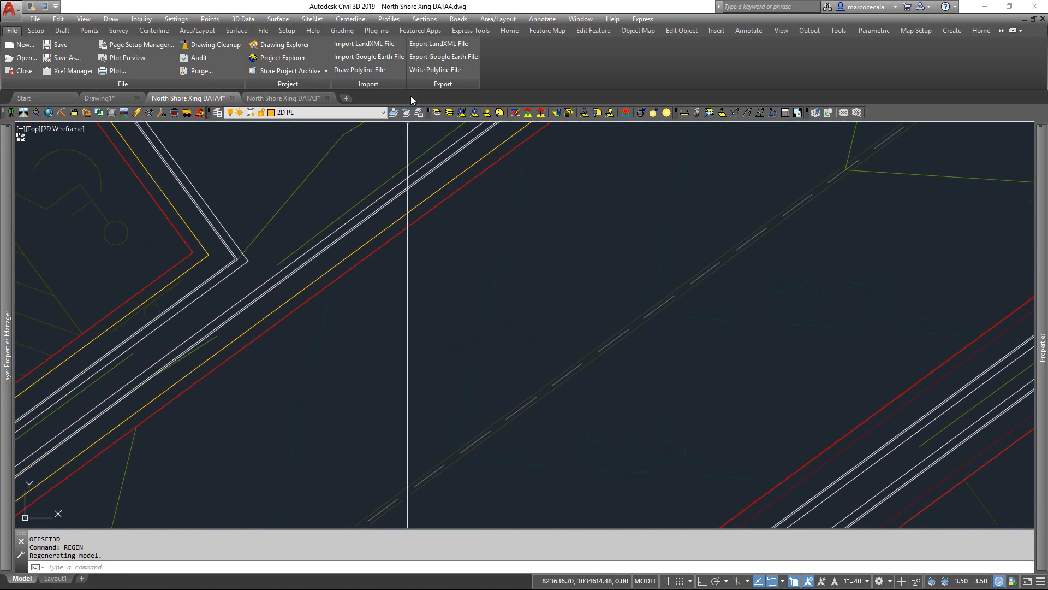
Run Profiles > Quick Profile from screen entities to cut a section across the curb lines.
click(388, 18)
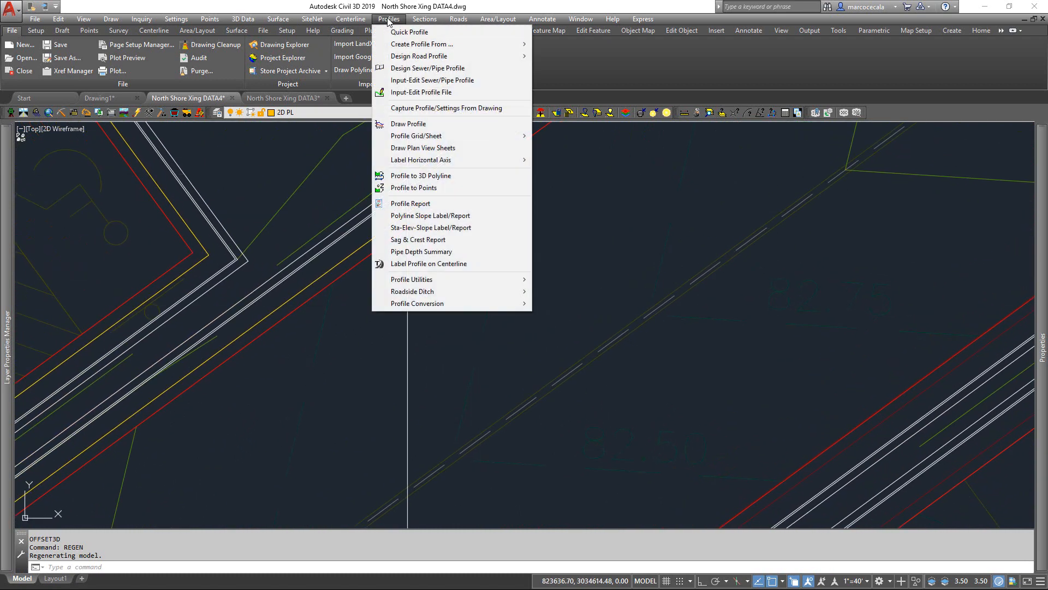
click(409, 32)
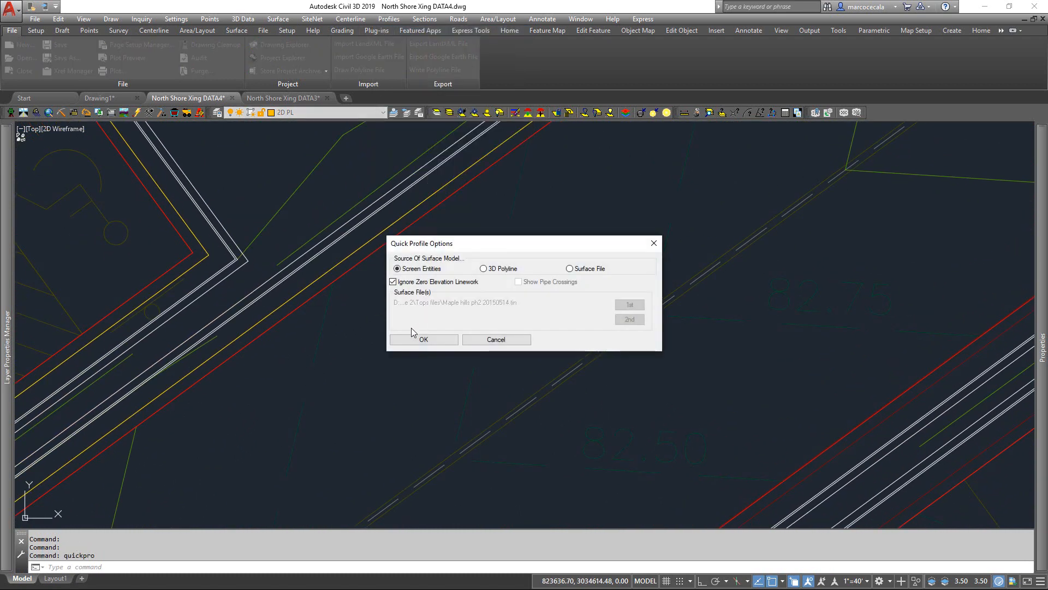
click(423, 339)
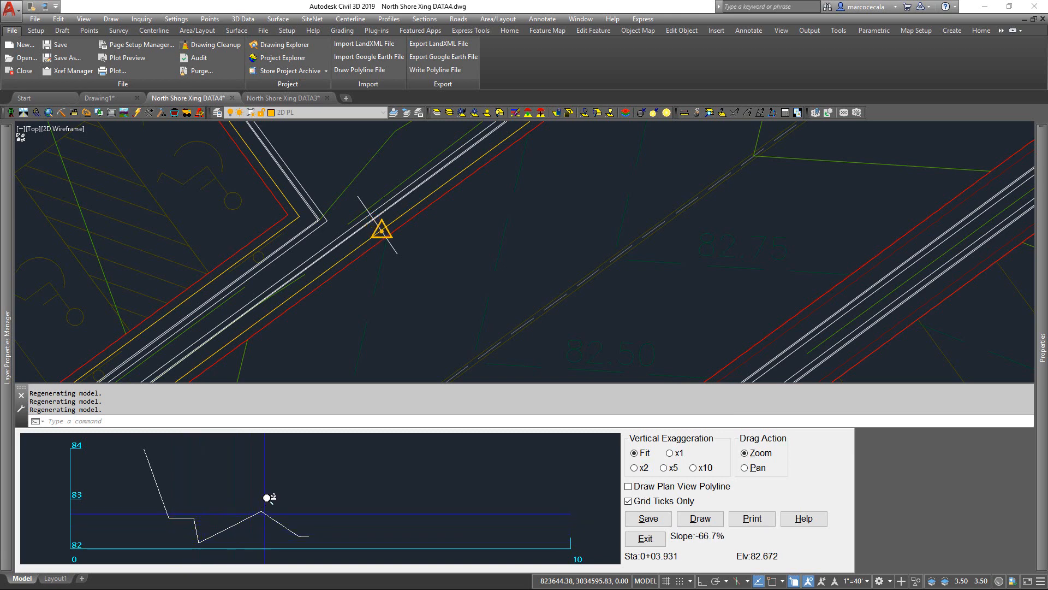
mouse_move(276, 503)
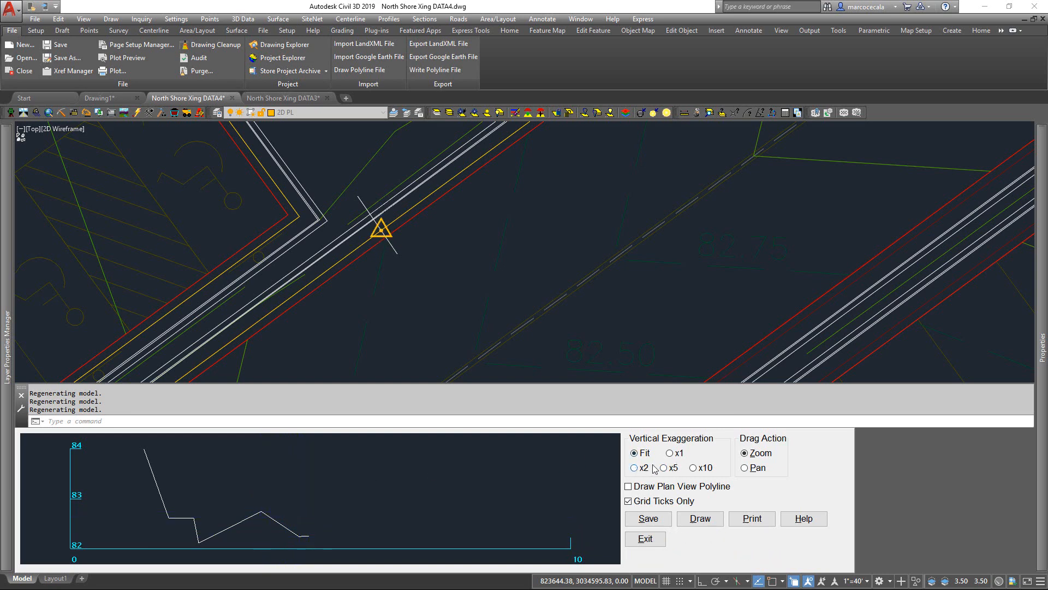
Cycle the quick profile's vertical exaggeration from x5 to x2, ending at x1.
click(665, 467)
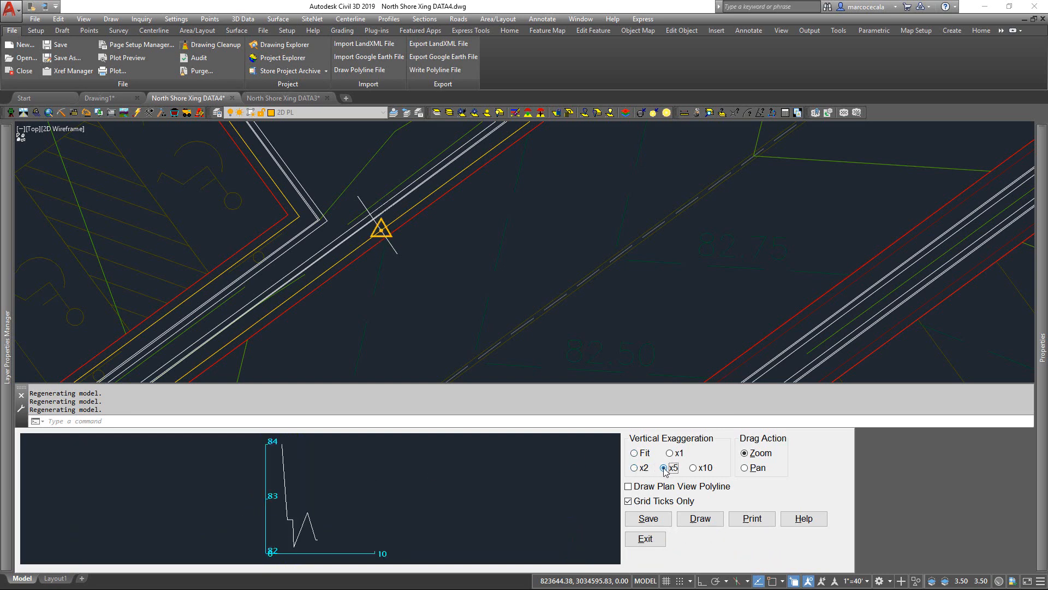
click(634, 467)
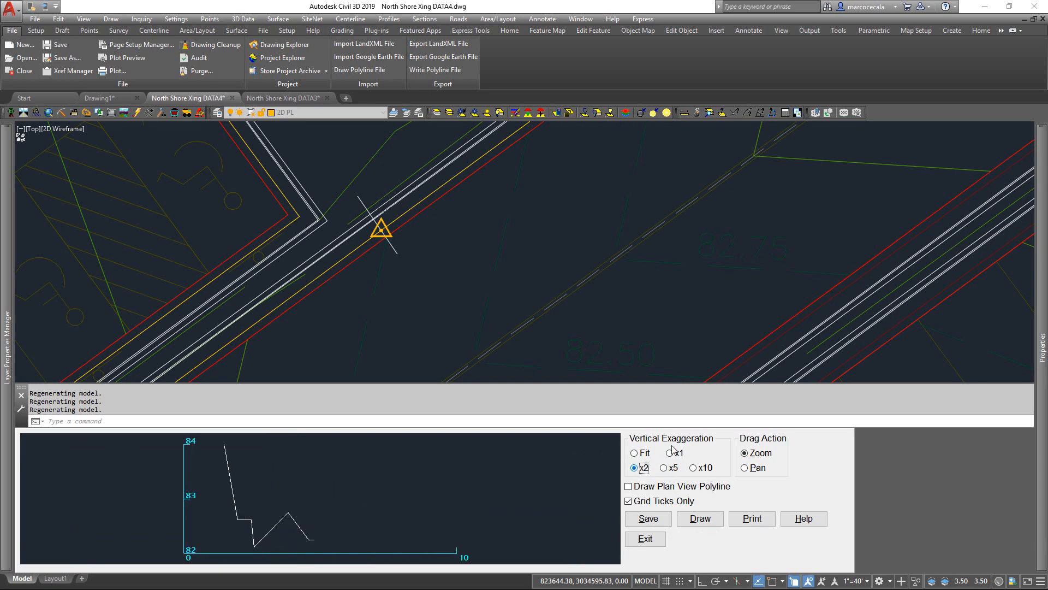
click(673, 452)
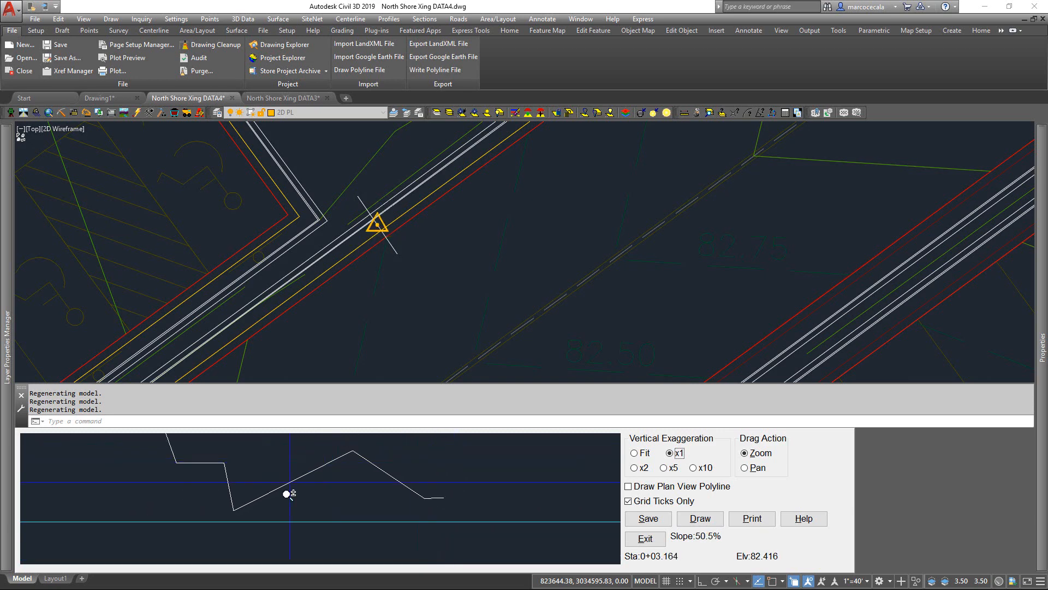
mouse_move(206, 482)
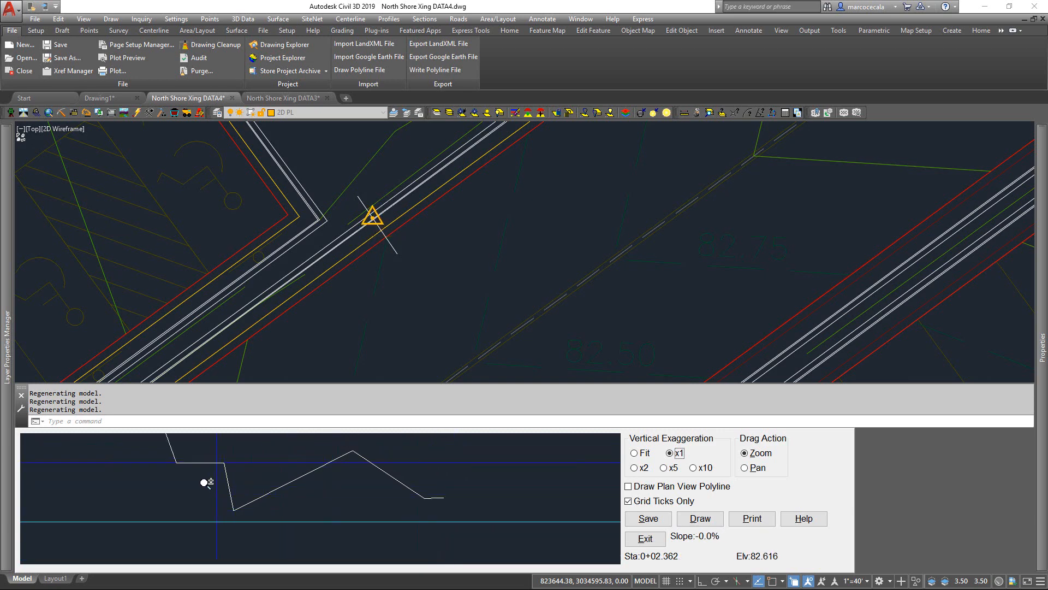